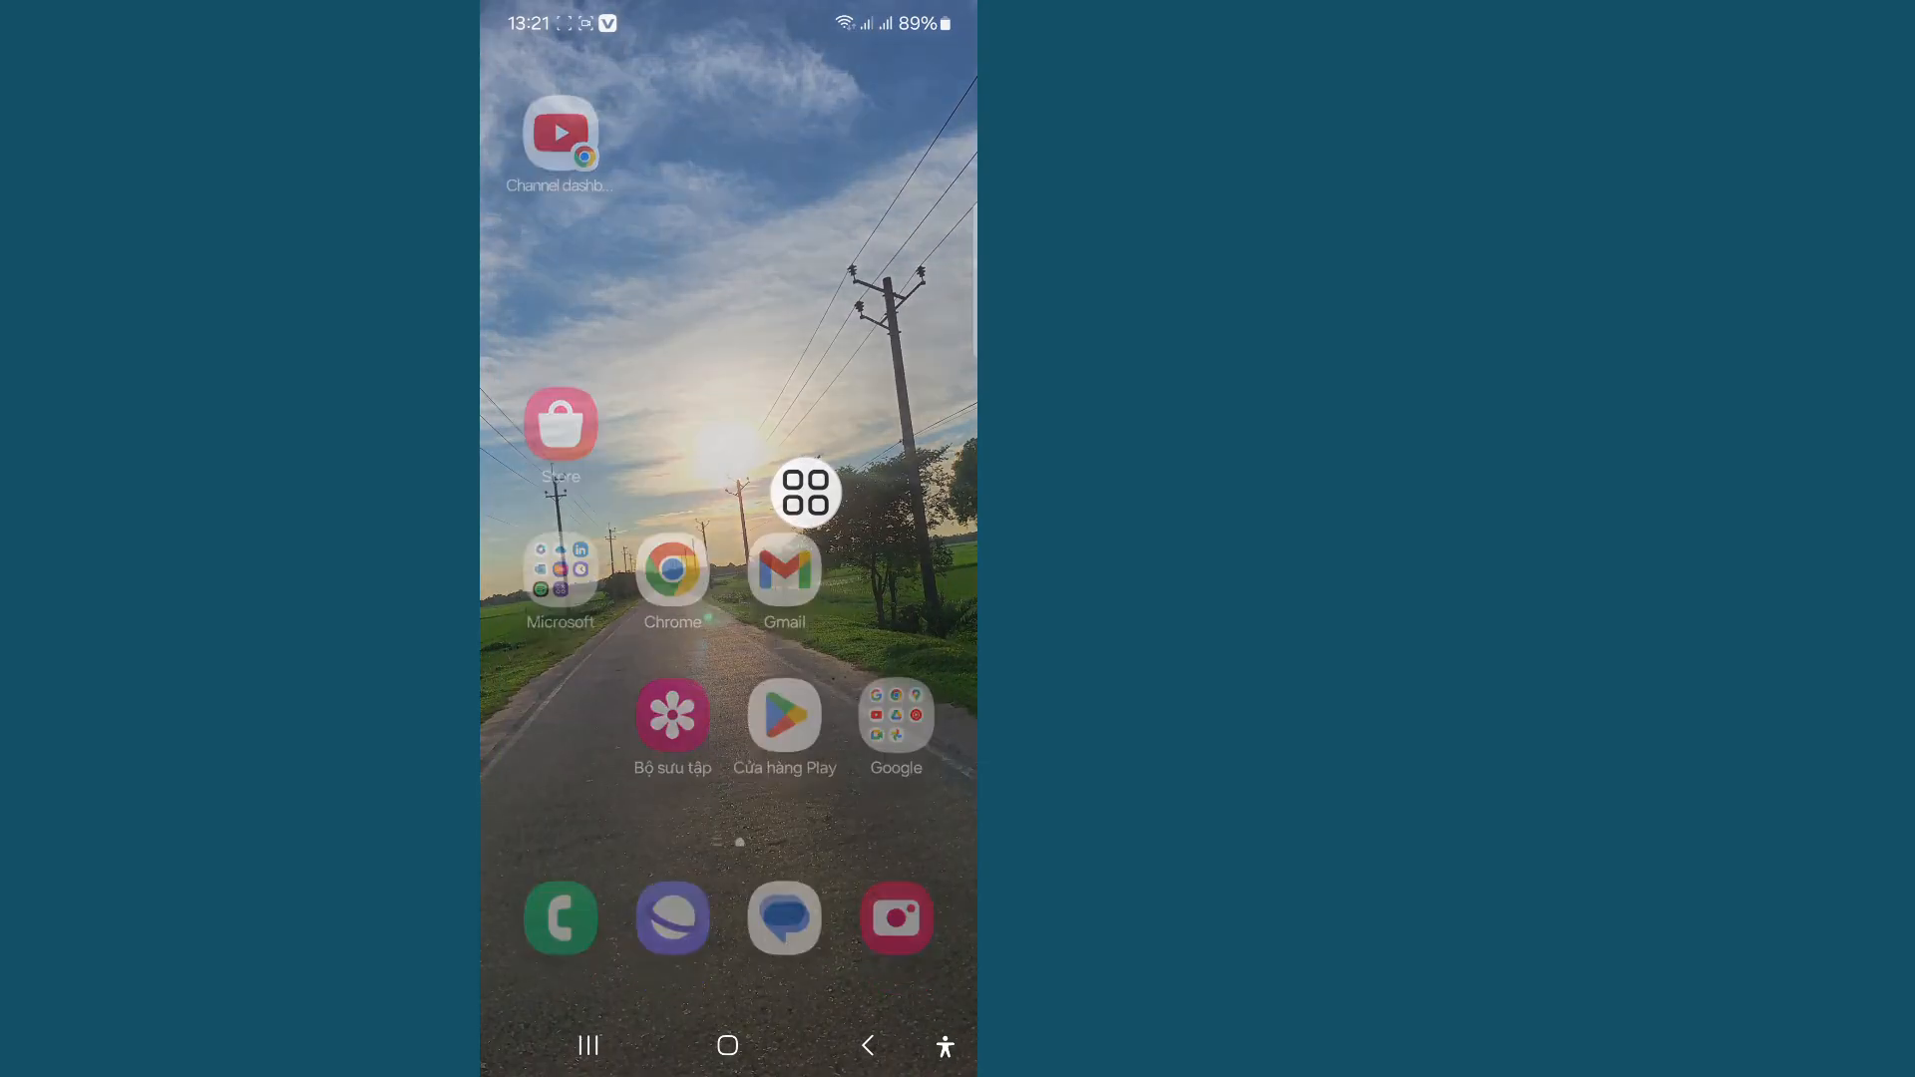
Bring up the app drawer and move to the last page where Roblox sits
click(804, 490)
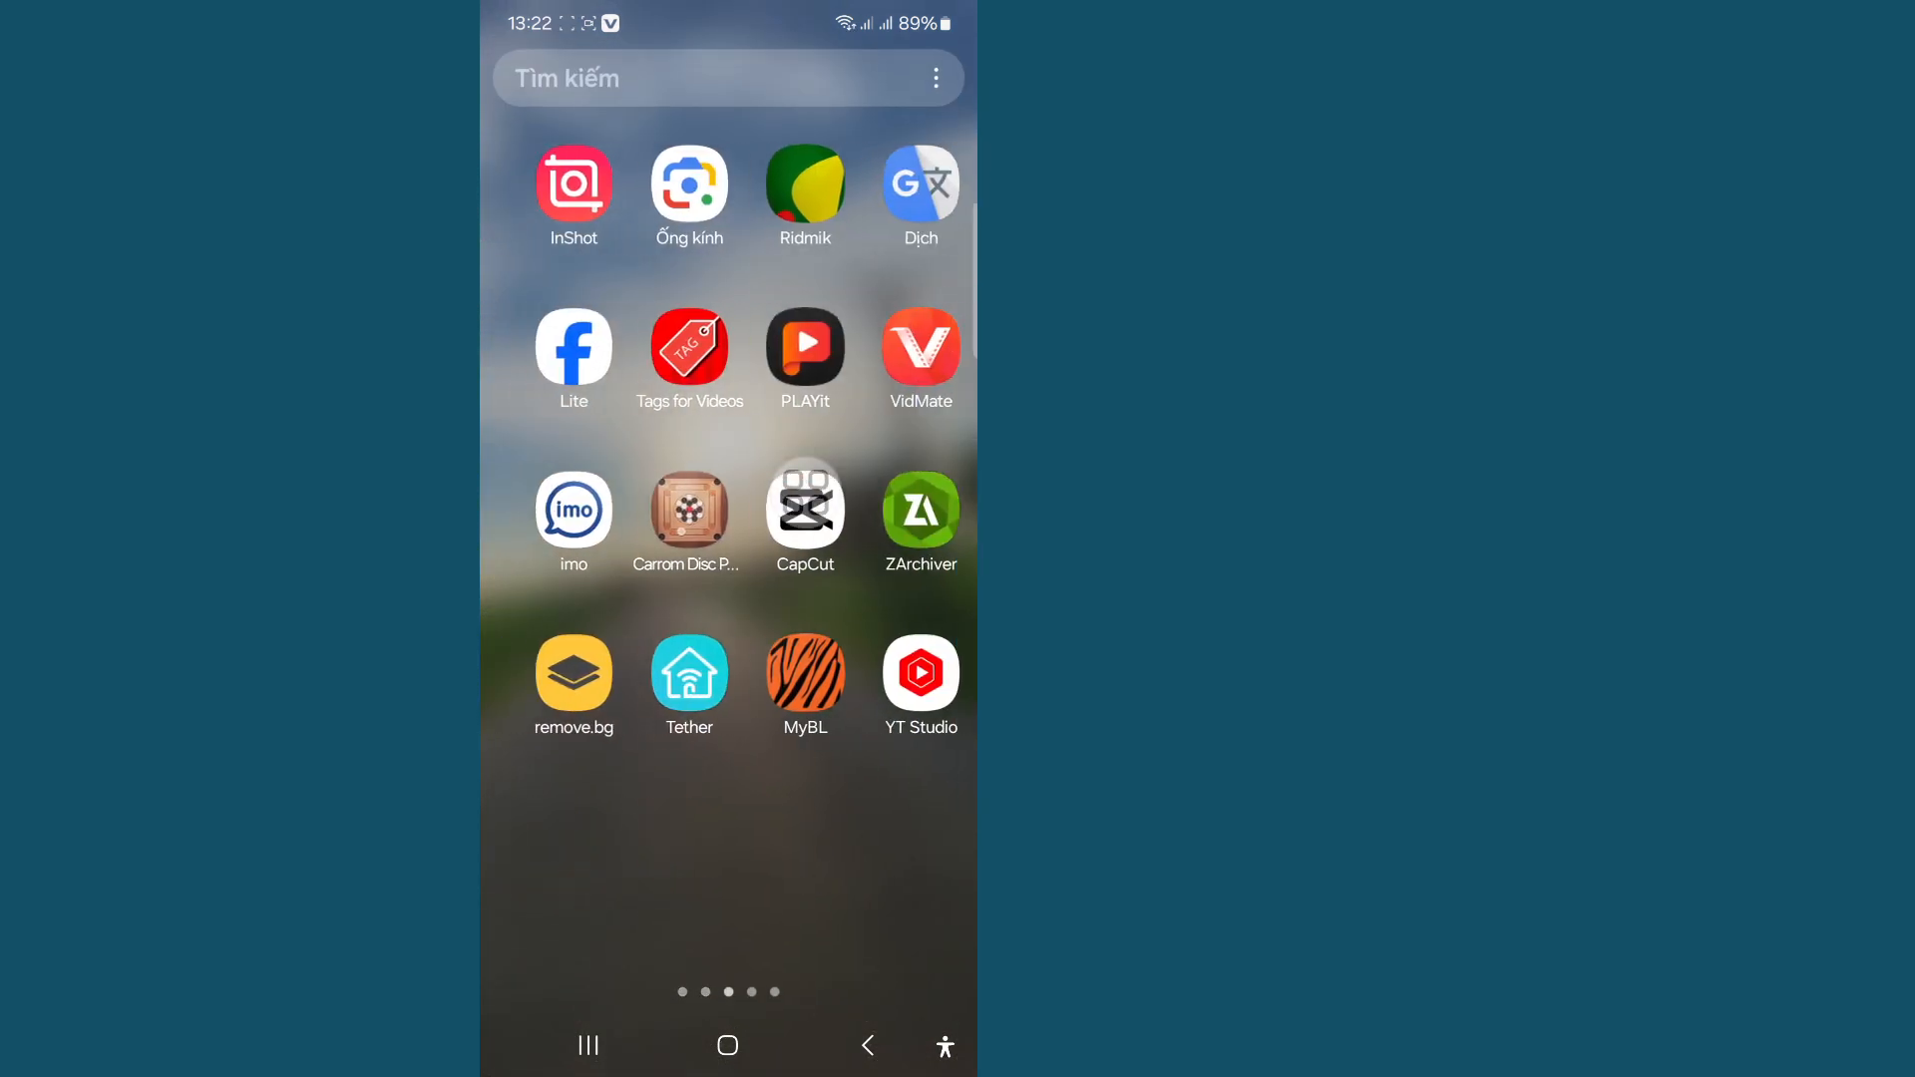
scroll(left, 3)
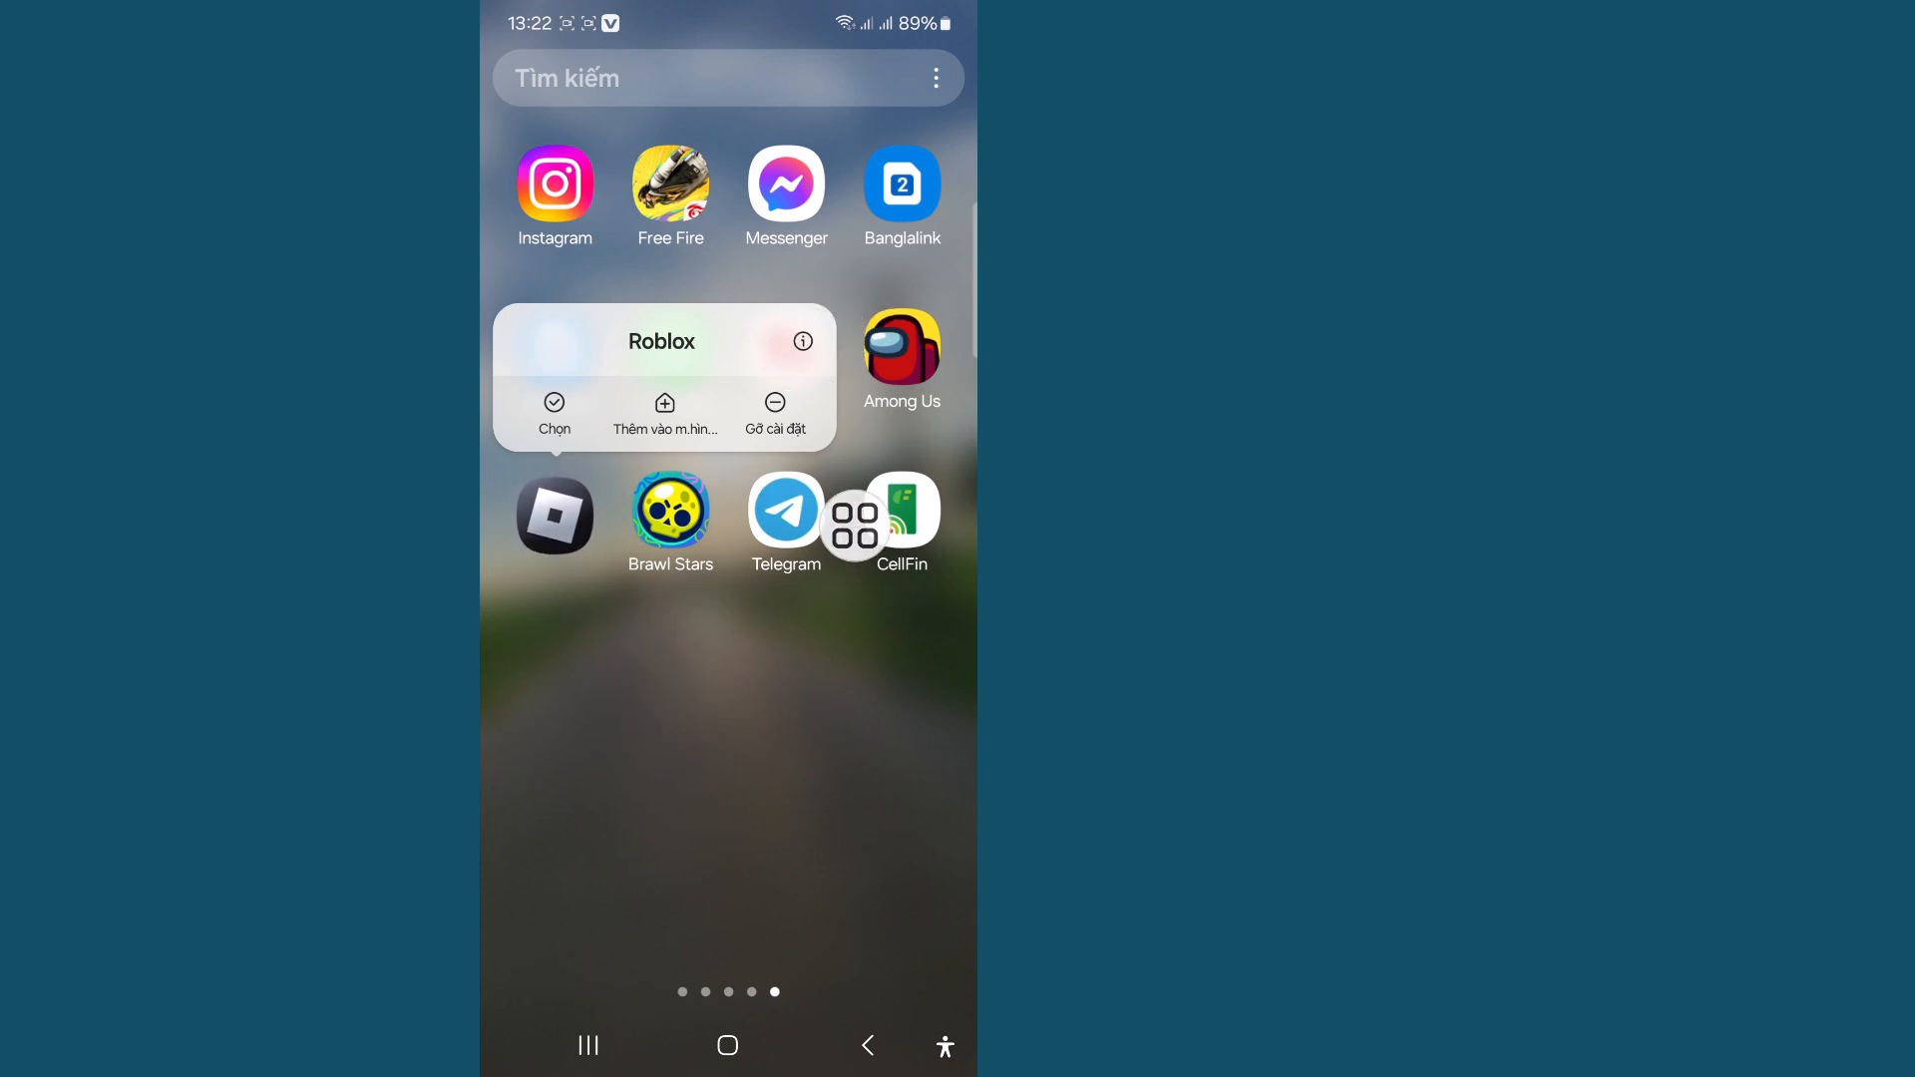
Go from Roblox's popup to its App info page and look over the settings list
click(802, 341)
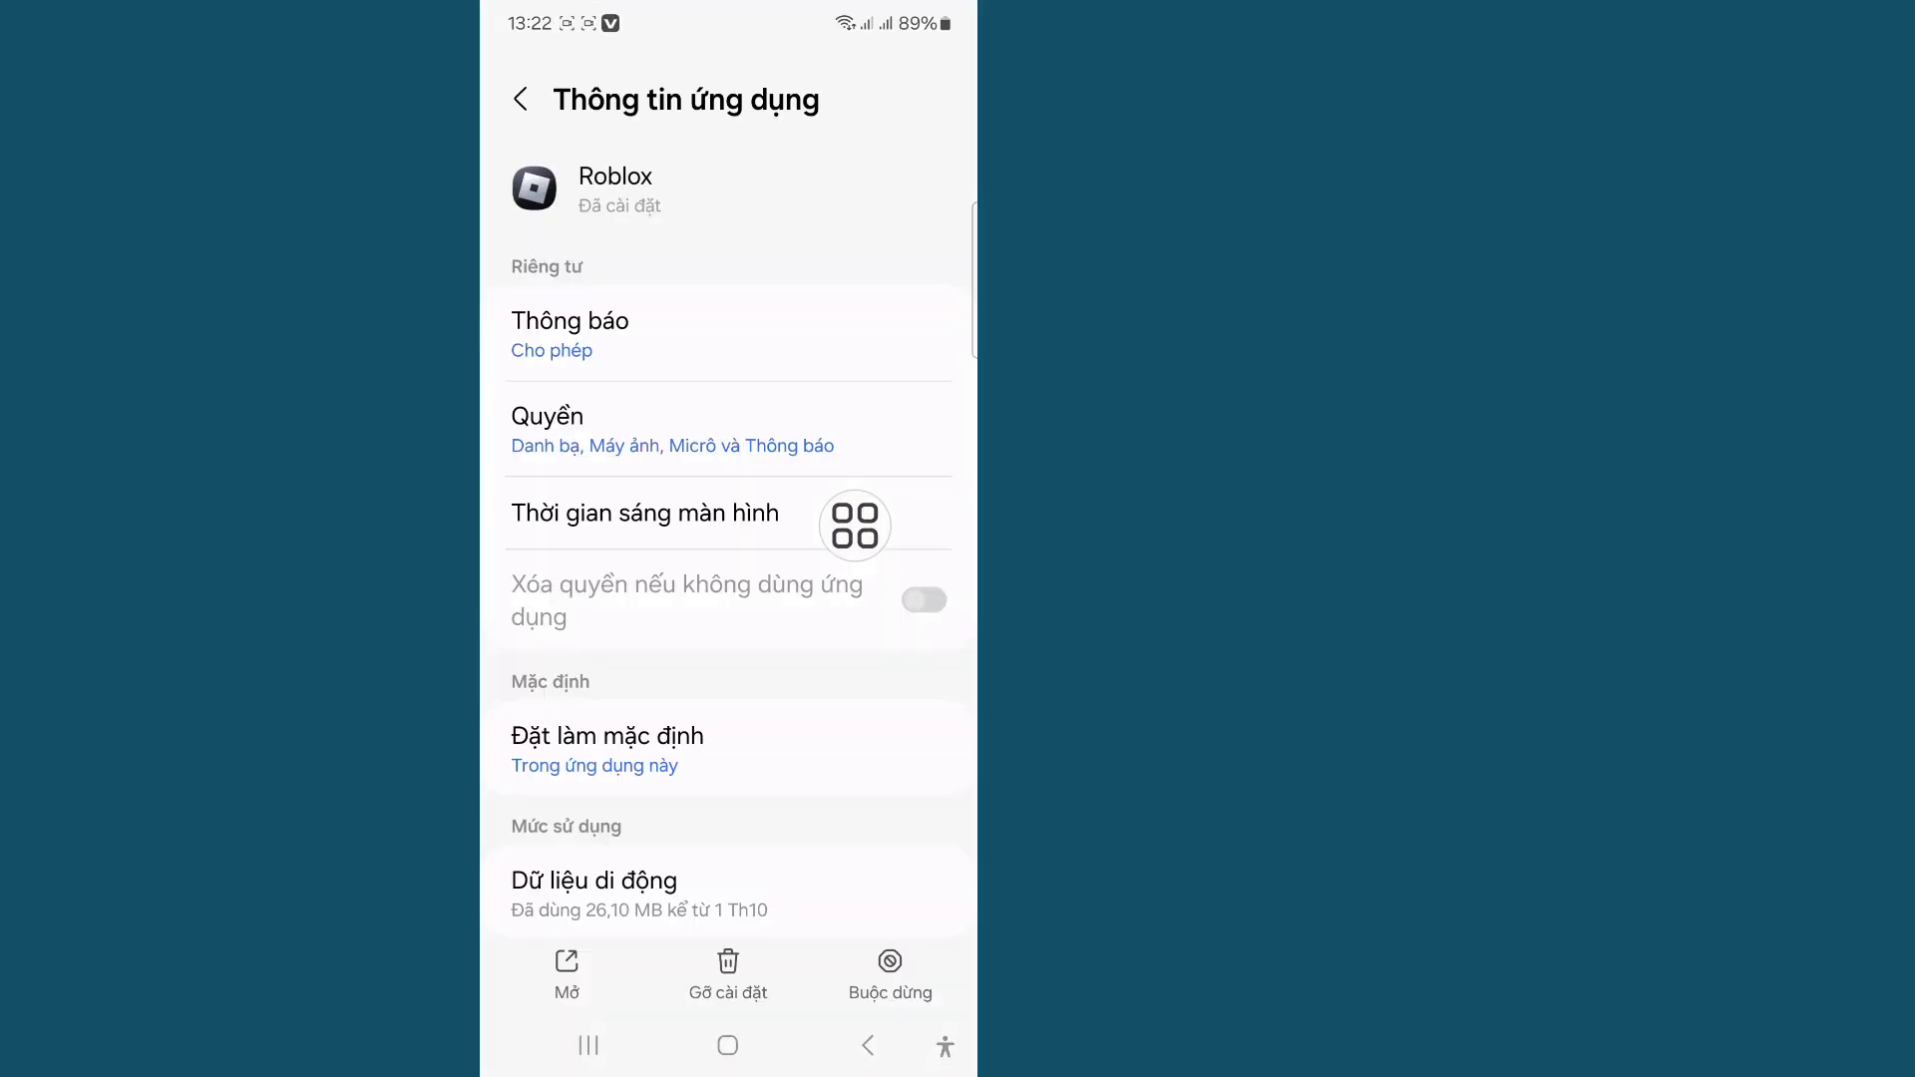
click(923, 600)
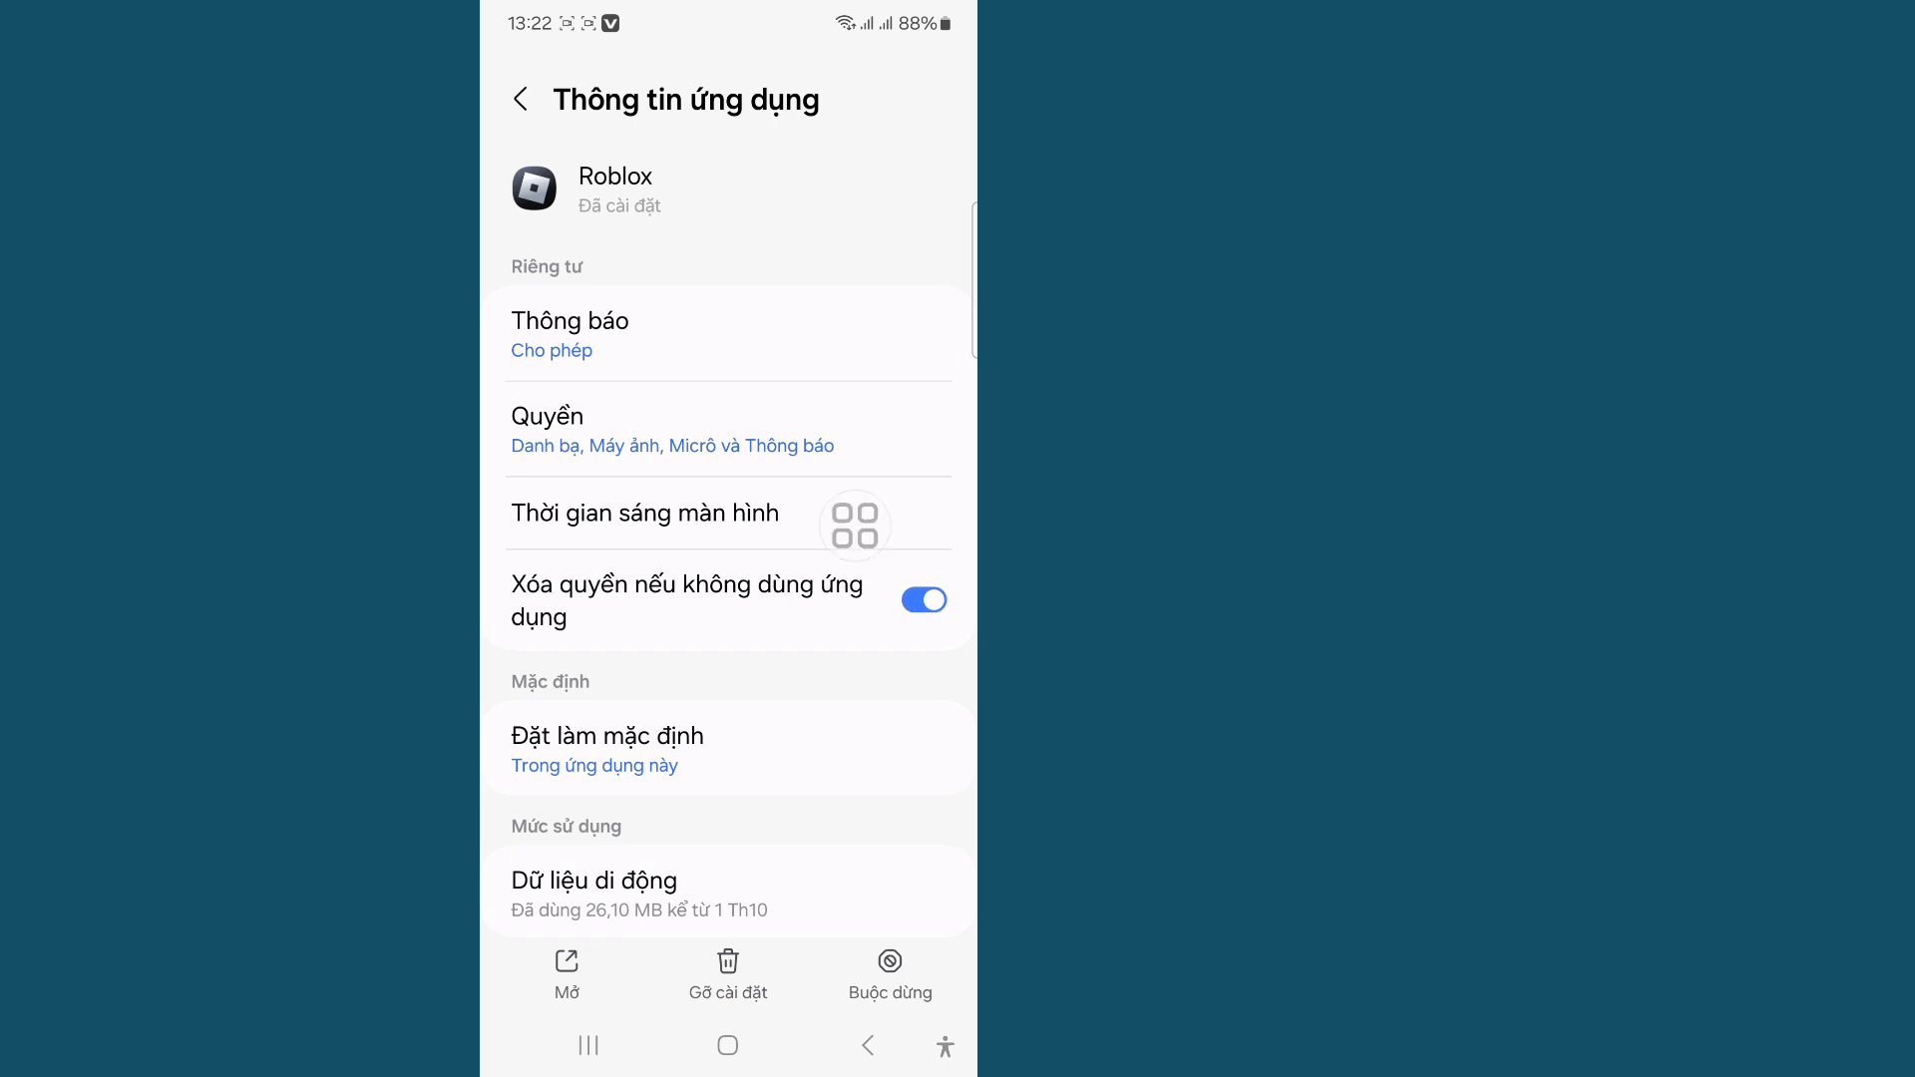
scroll(down, 3)
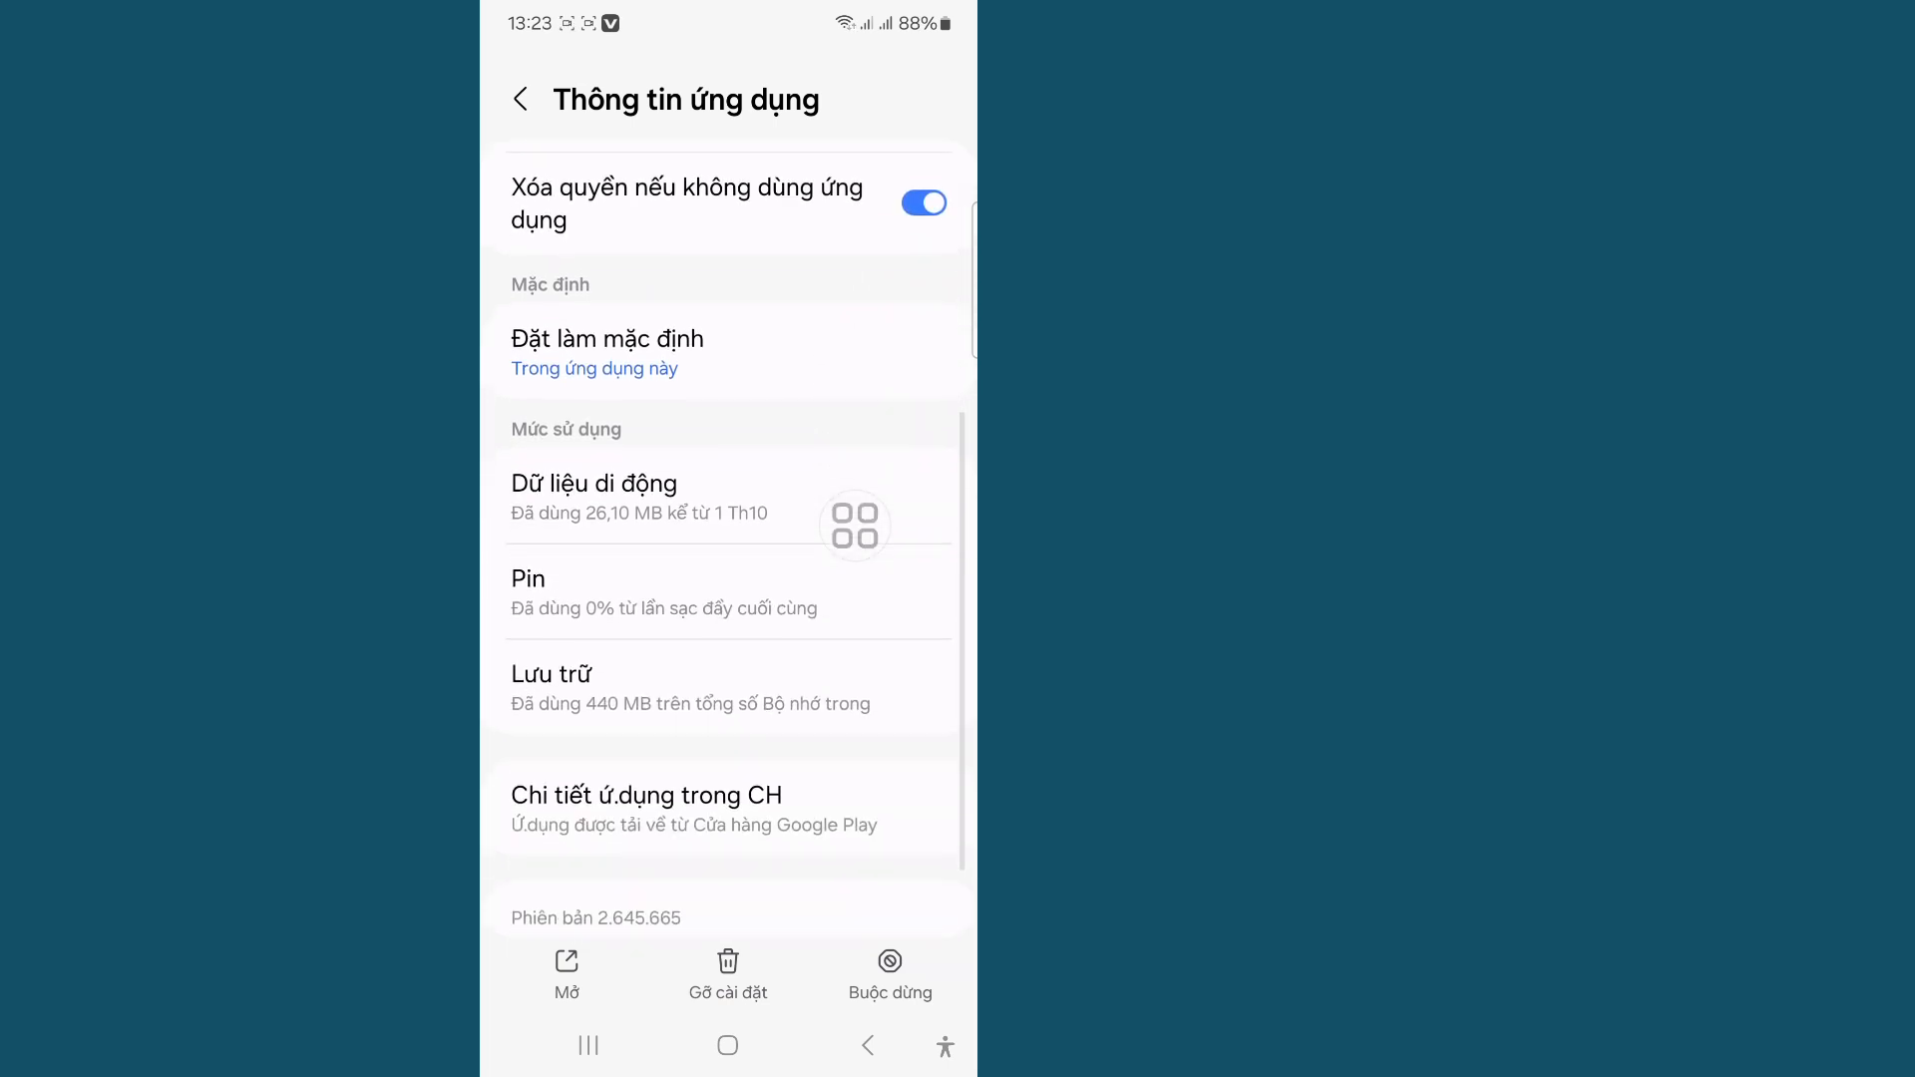
scroll(up, 3)
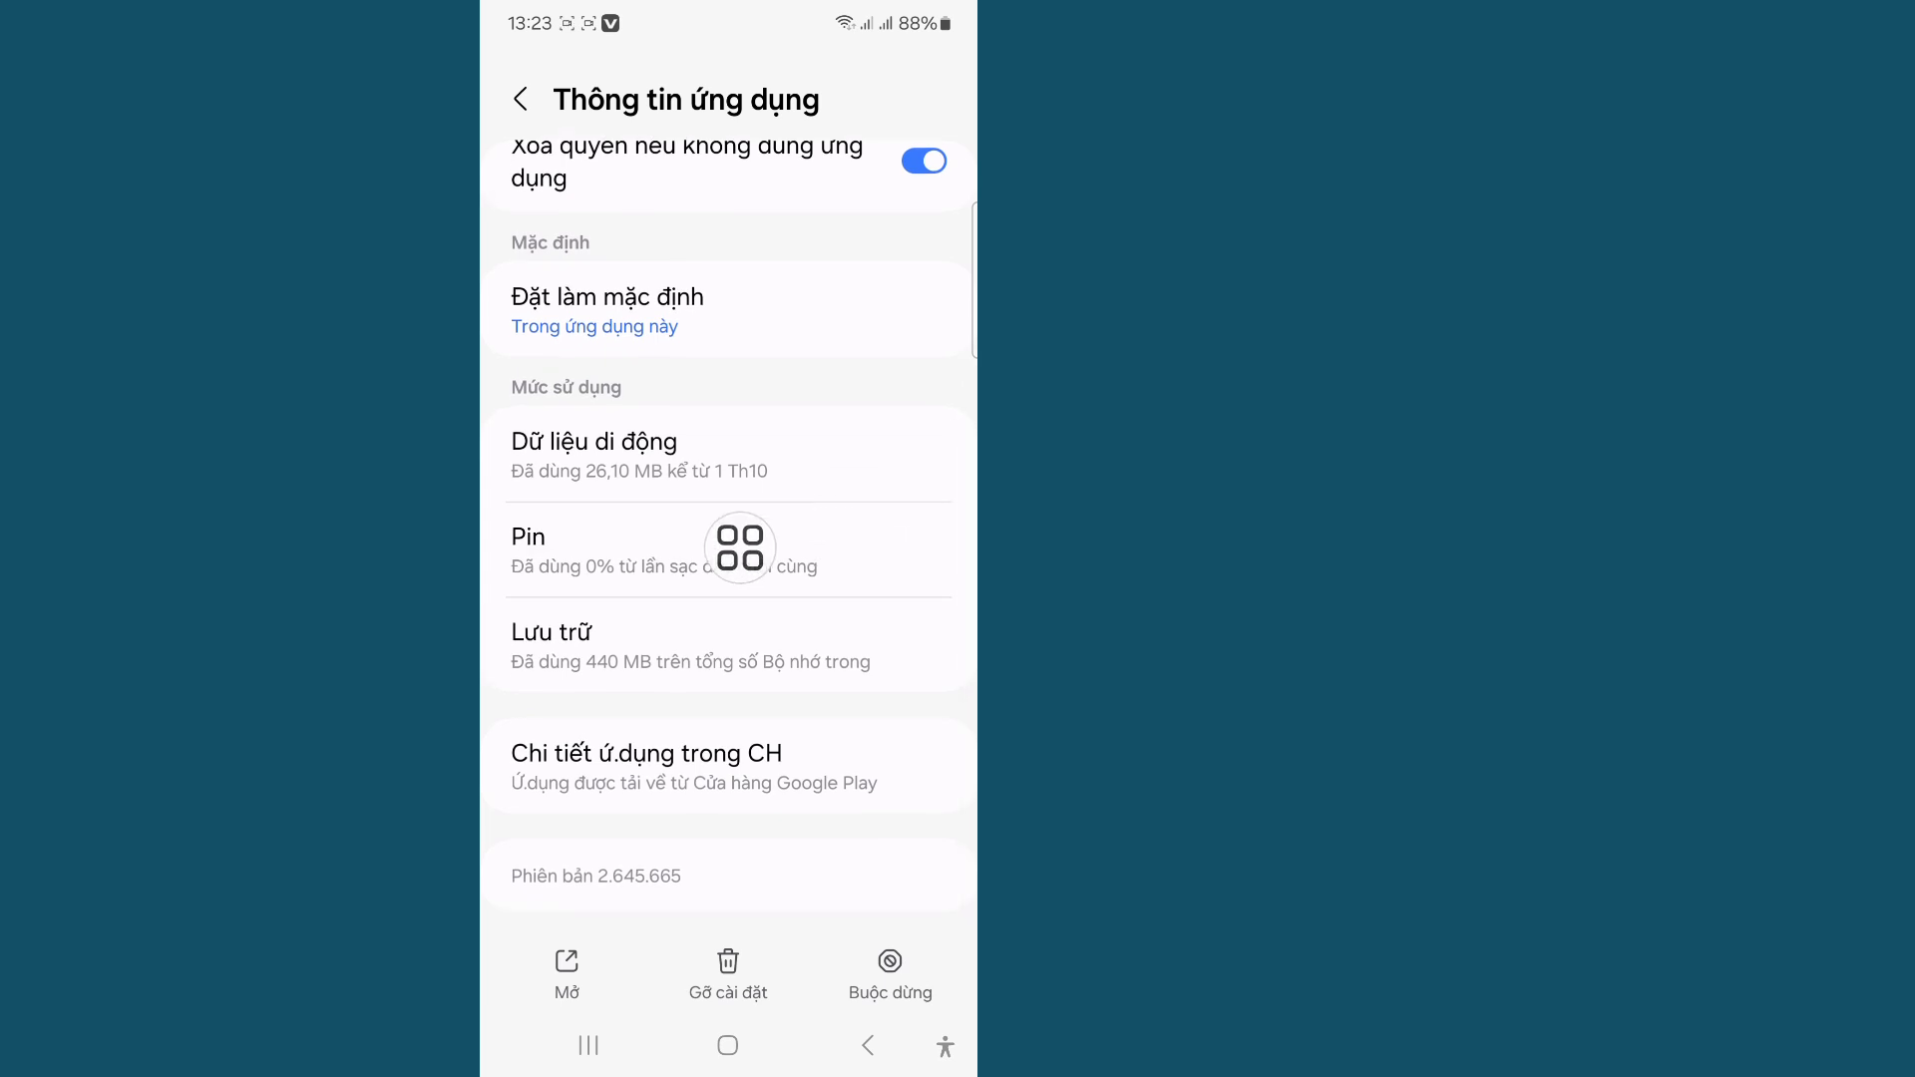
mouse_move(858, 501)
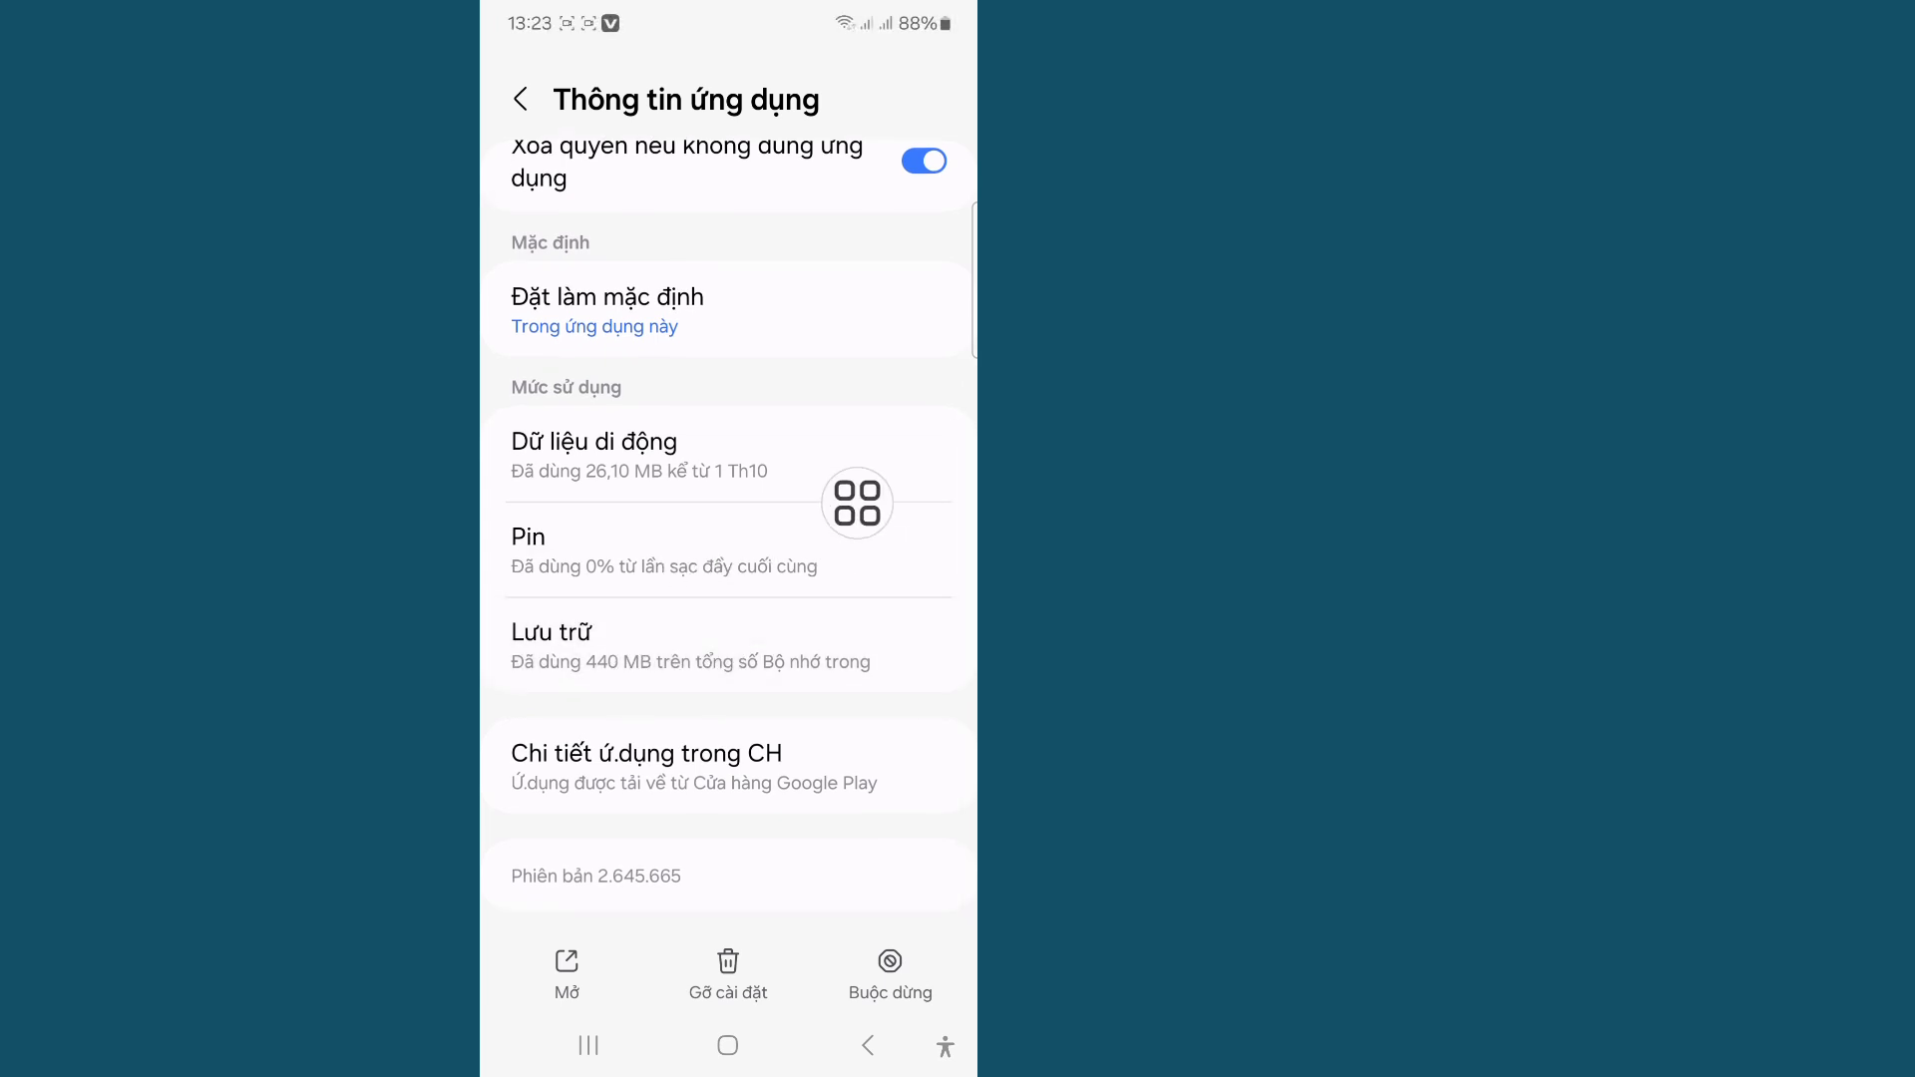
In Storage, clear Roblox's cache to 0 B and permanently delete its app data
click(688, 647)
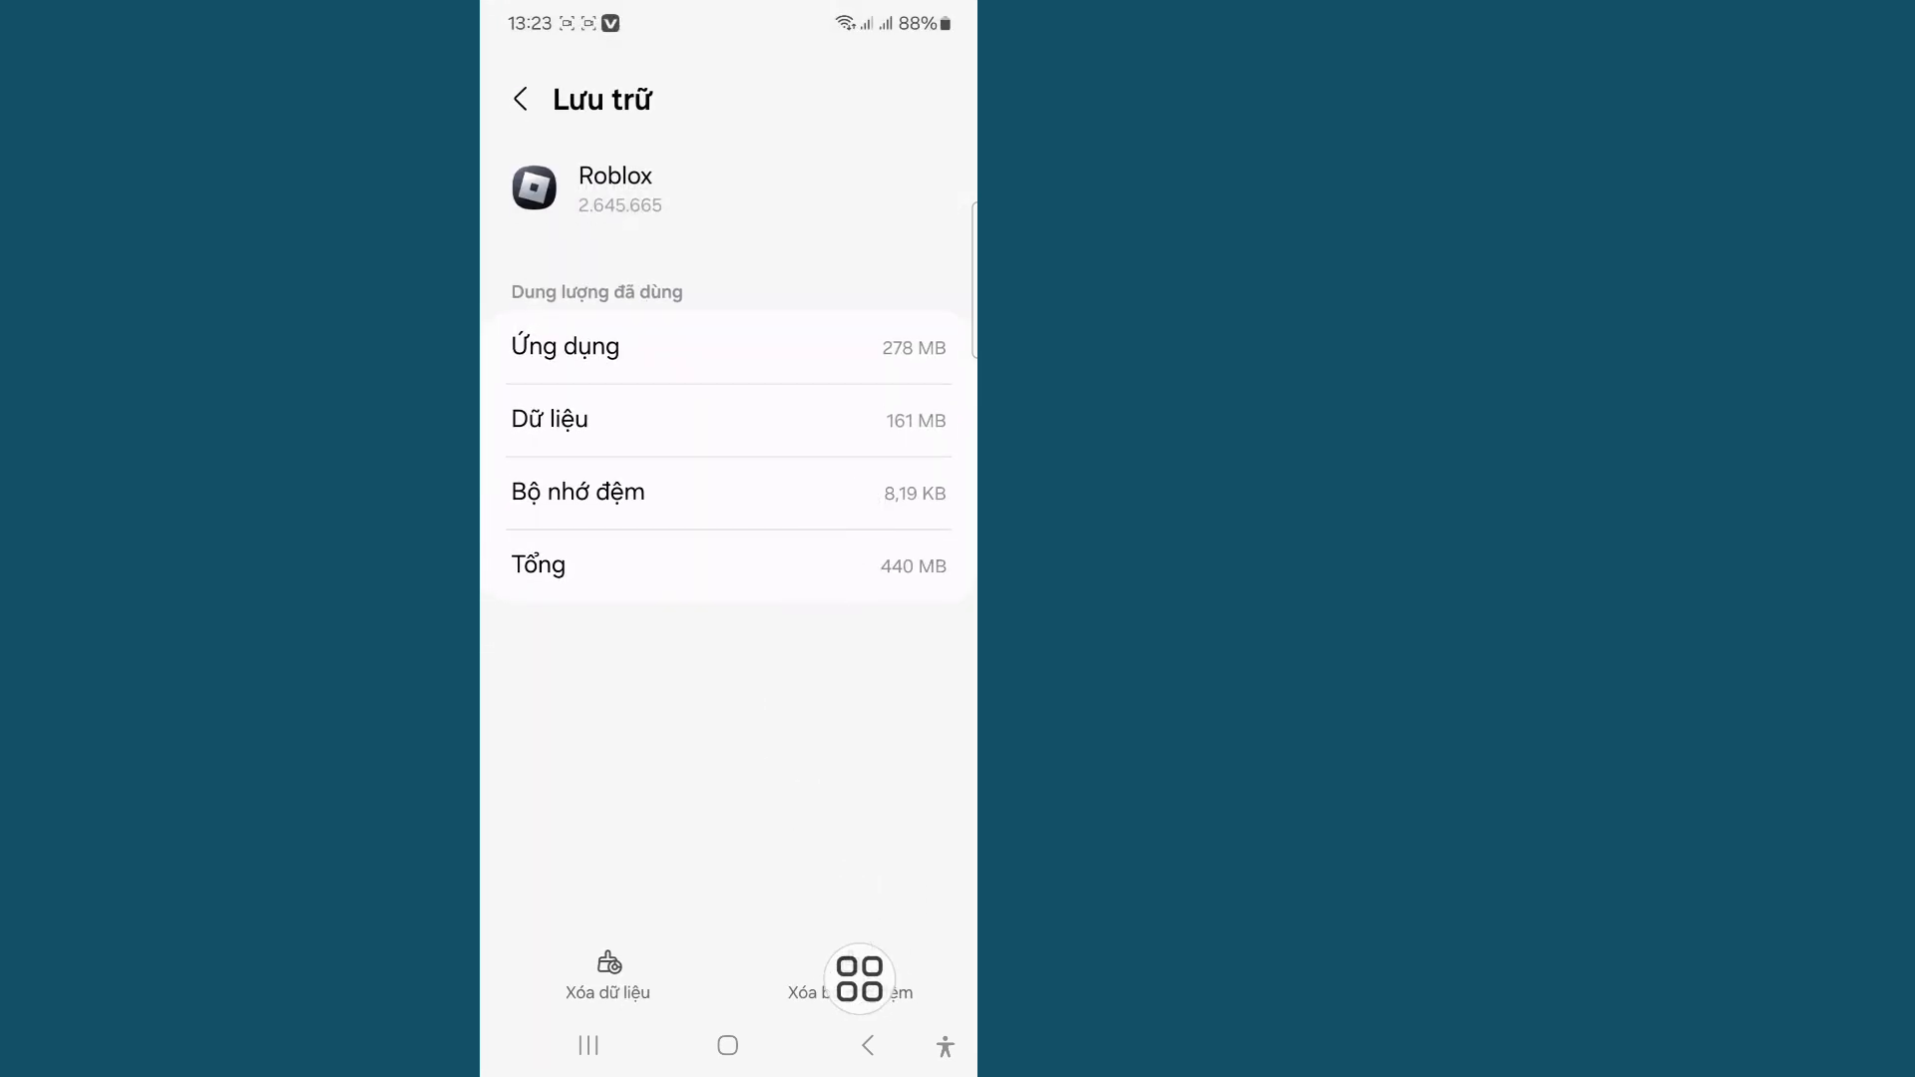
click(849, 977)
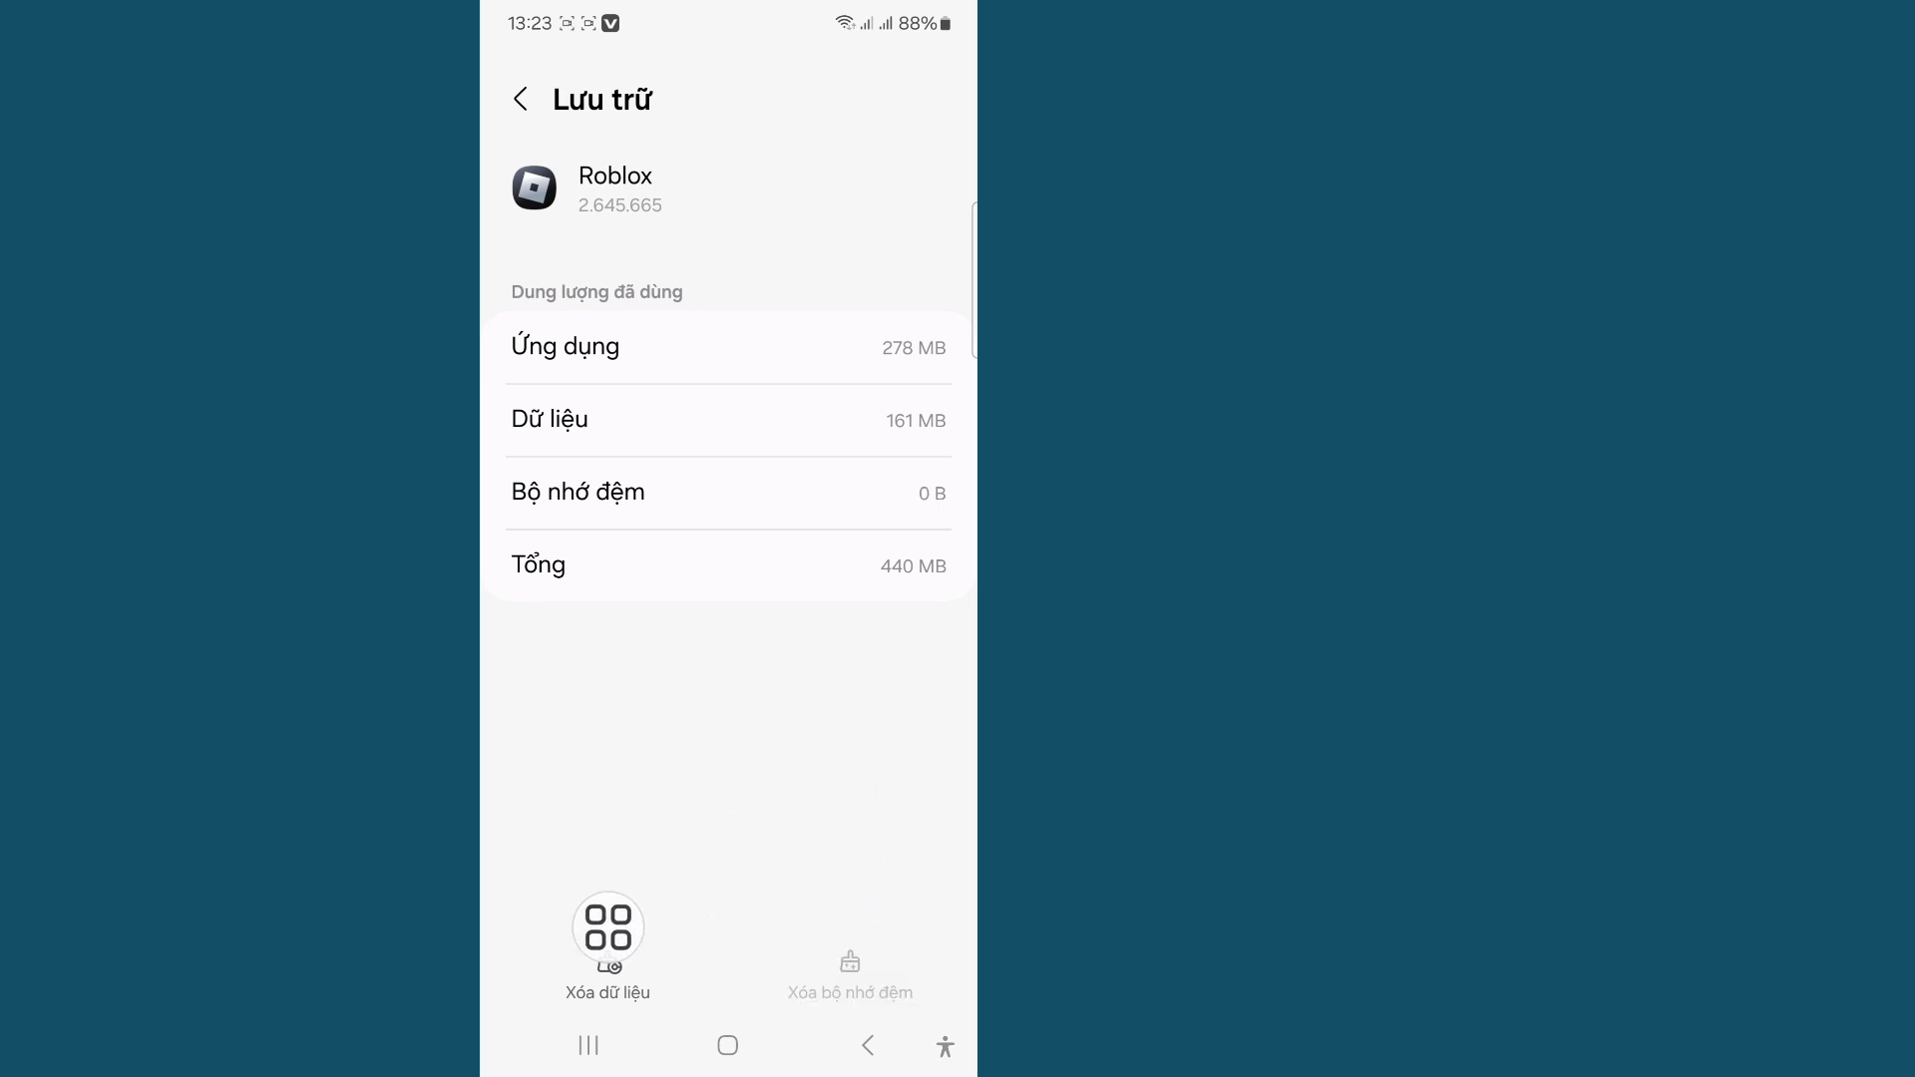
click(606, 927)
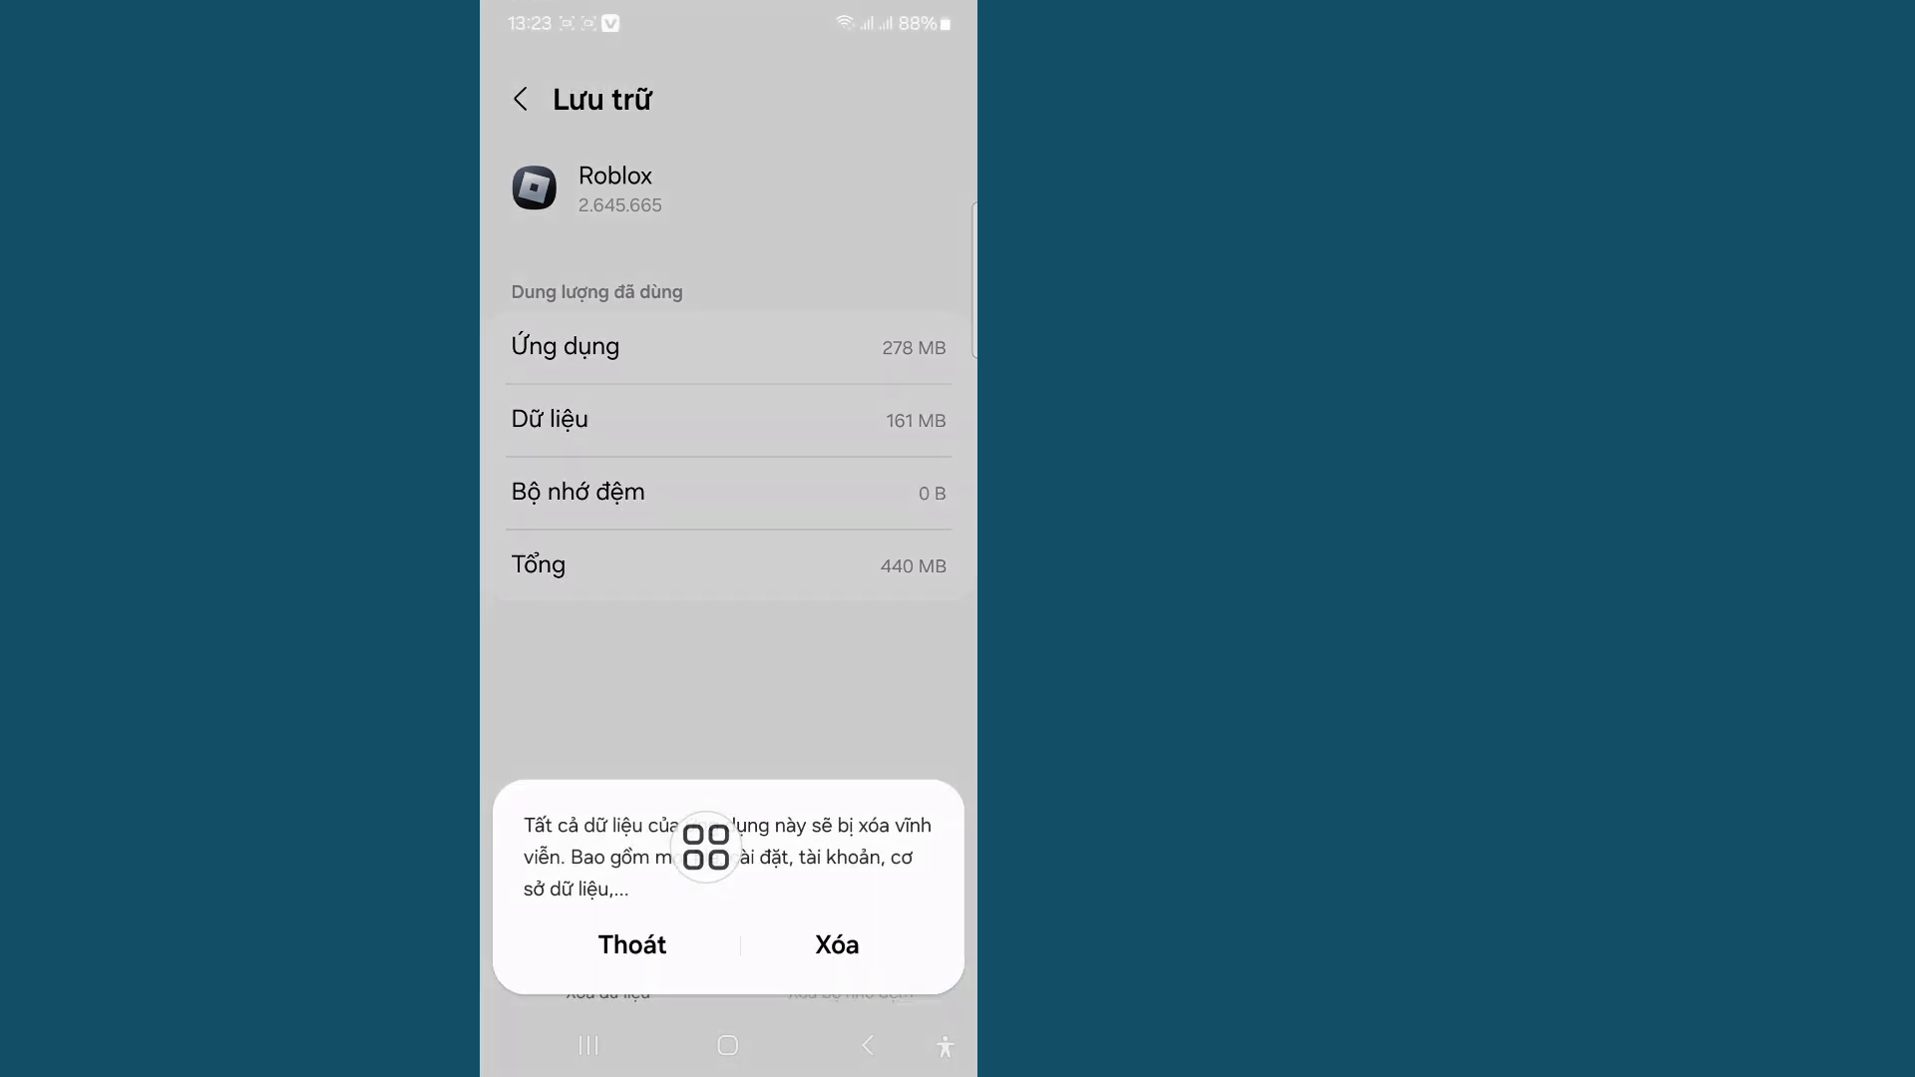
click(836, 944)
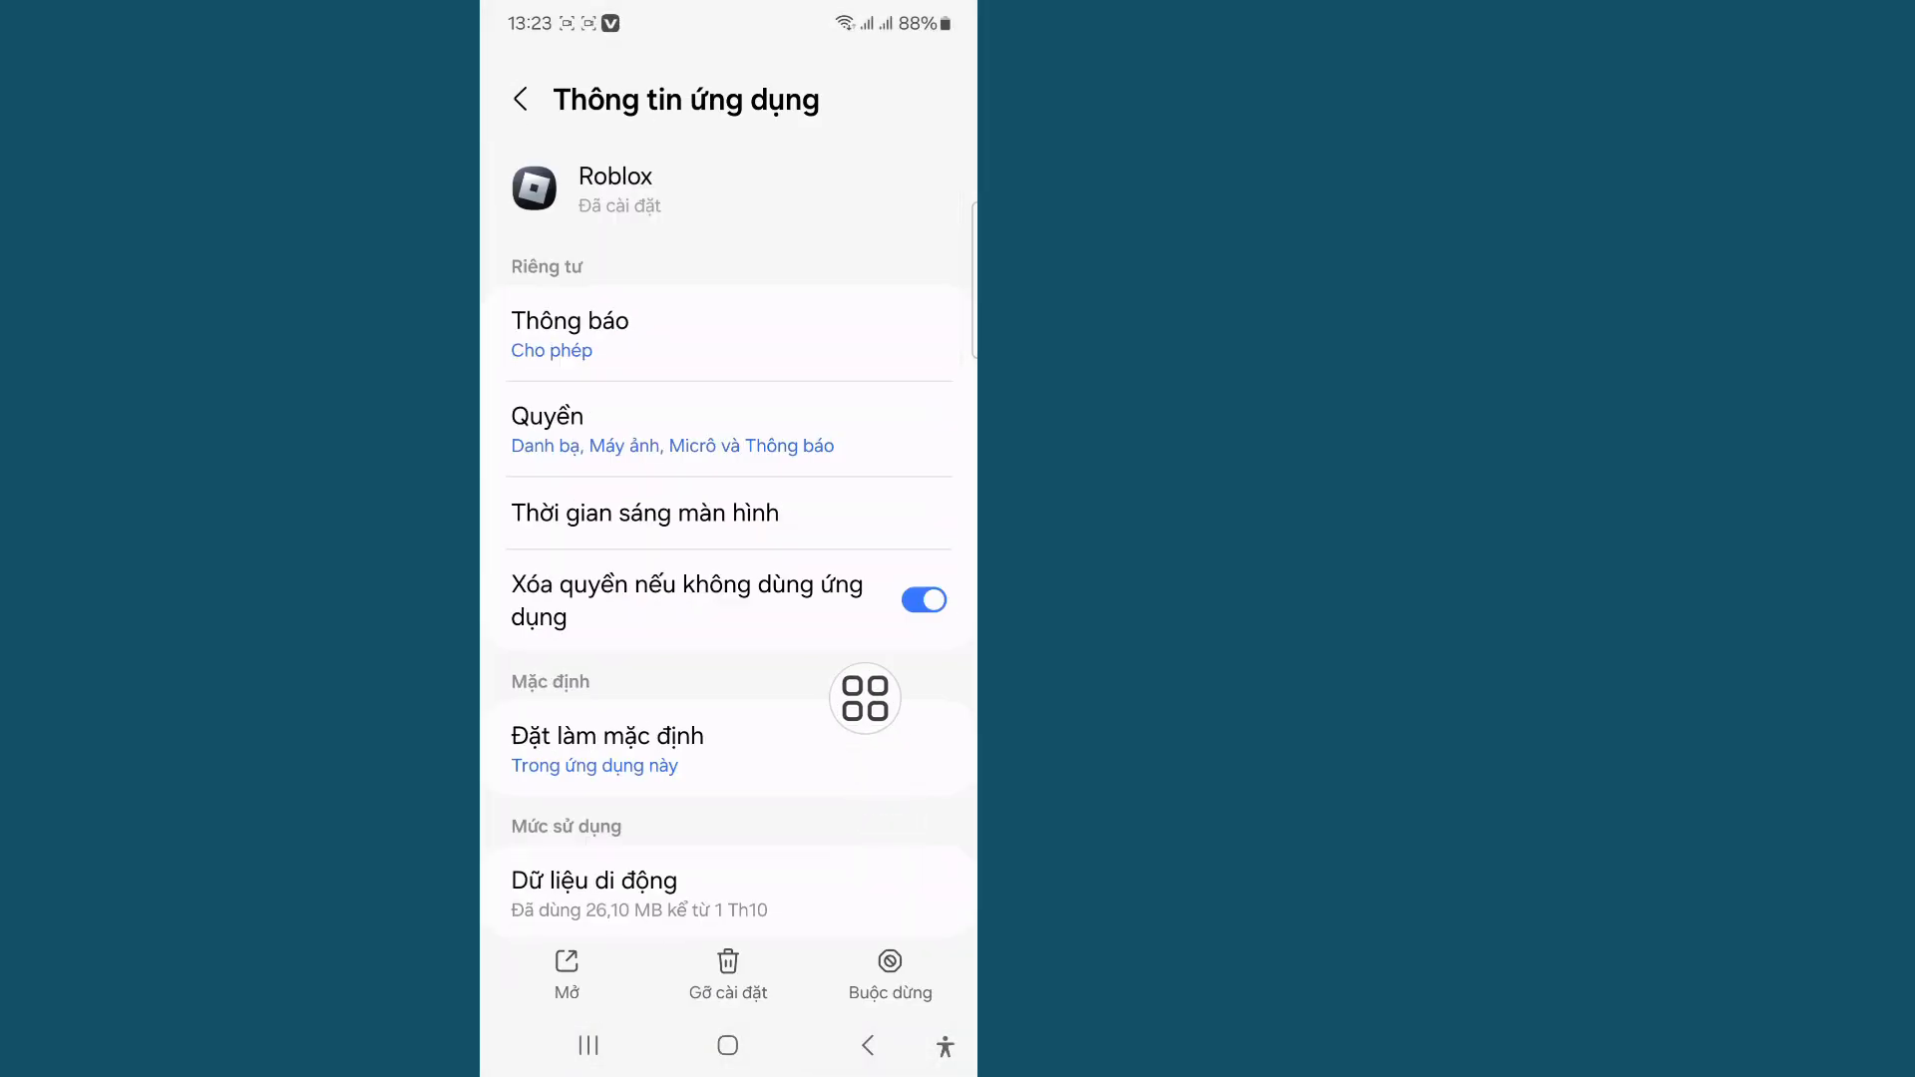
Review Roblox's Camera and Microphone permissions, both allowed only while using the app
click(671, 429)
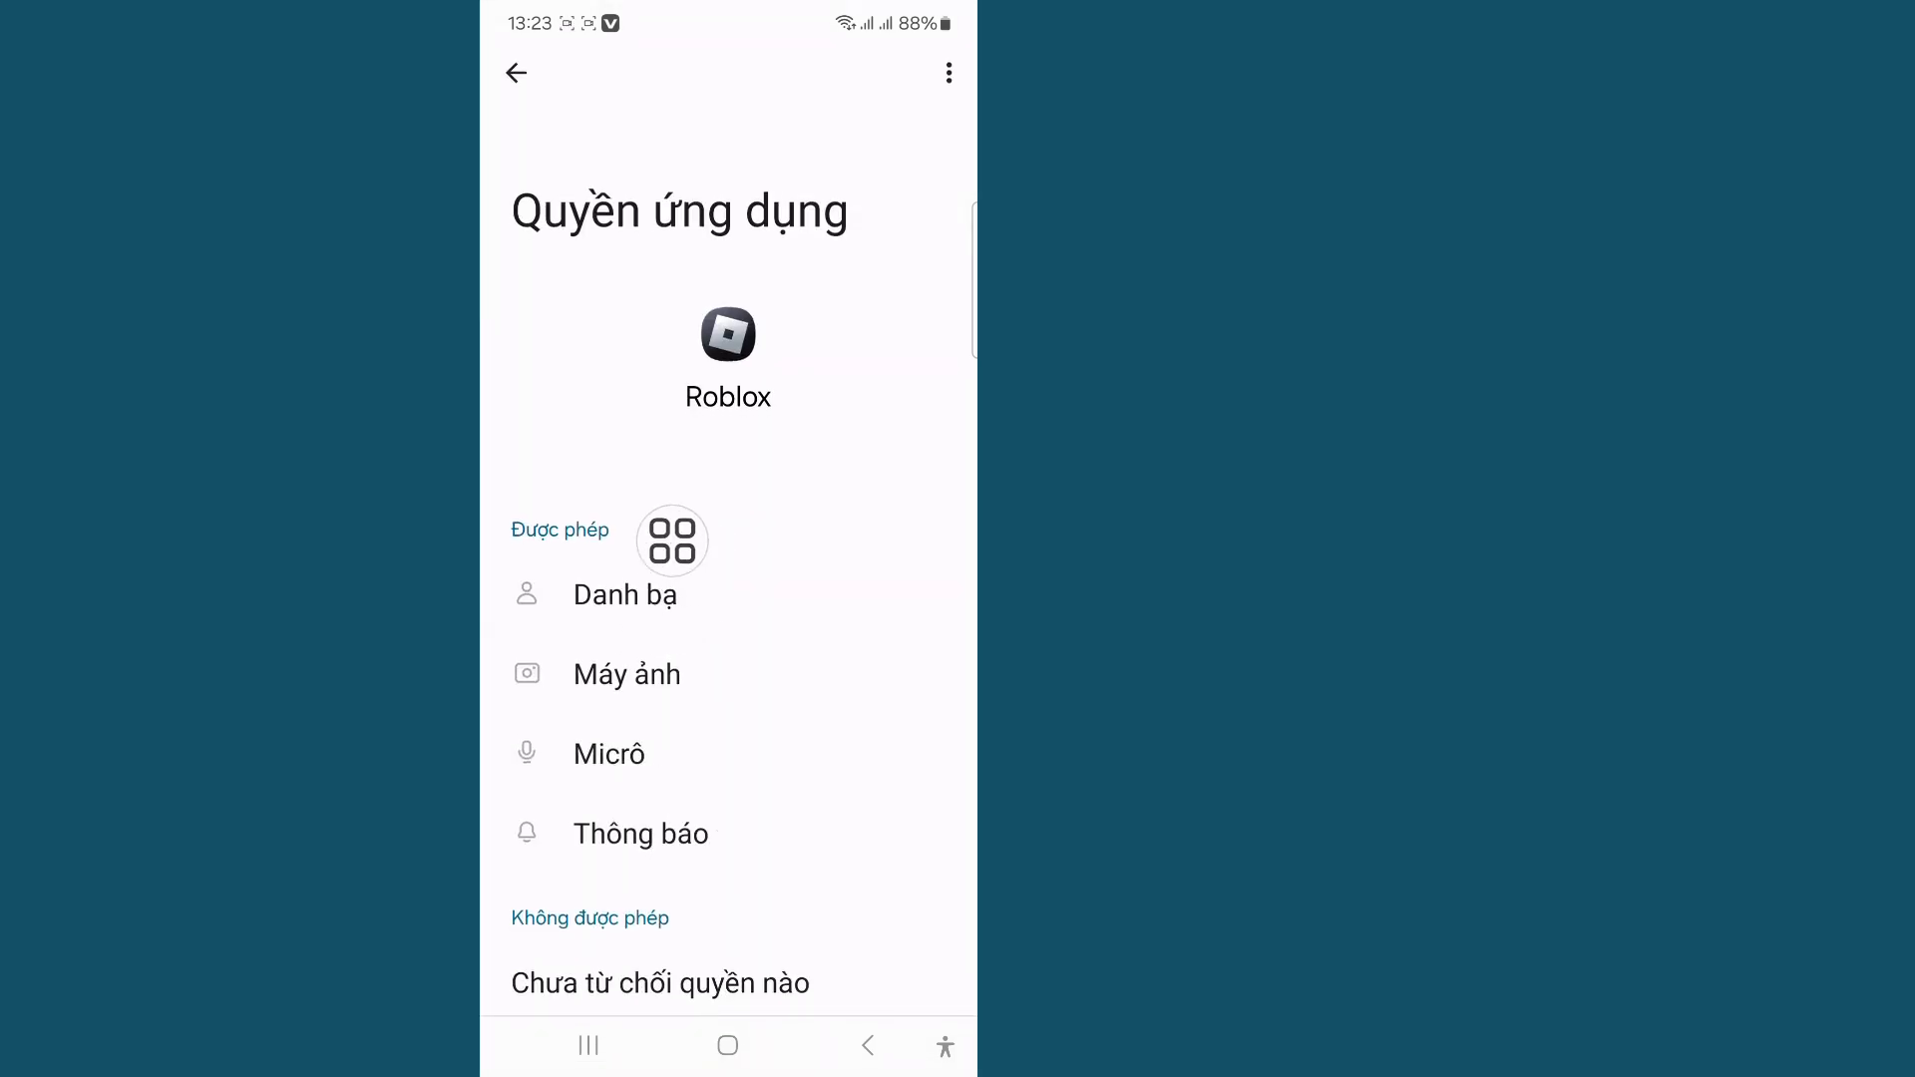
click(625, 595)
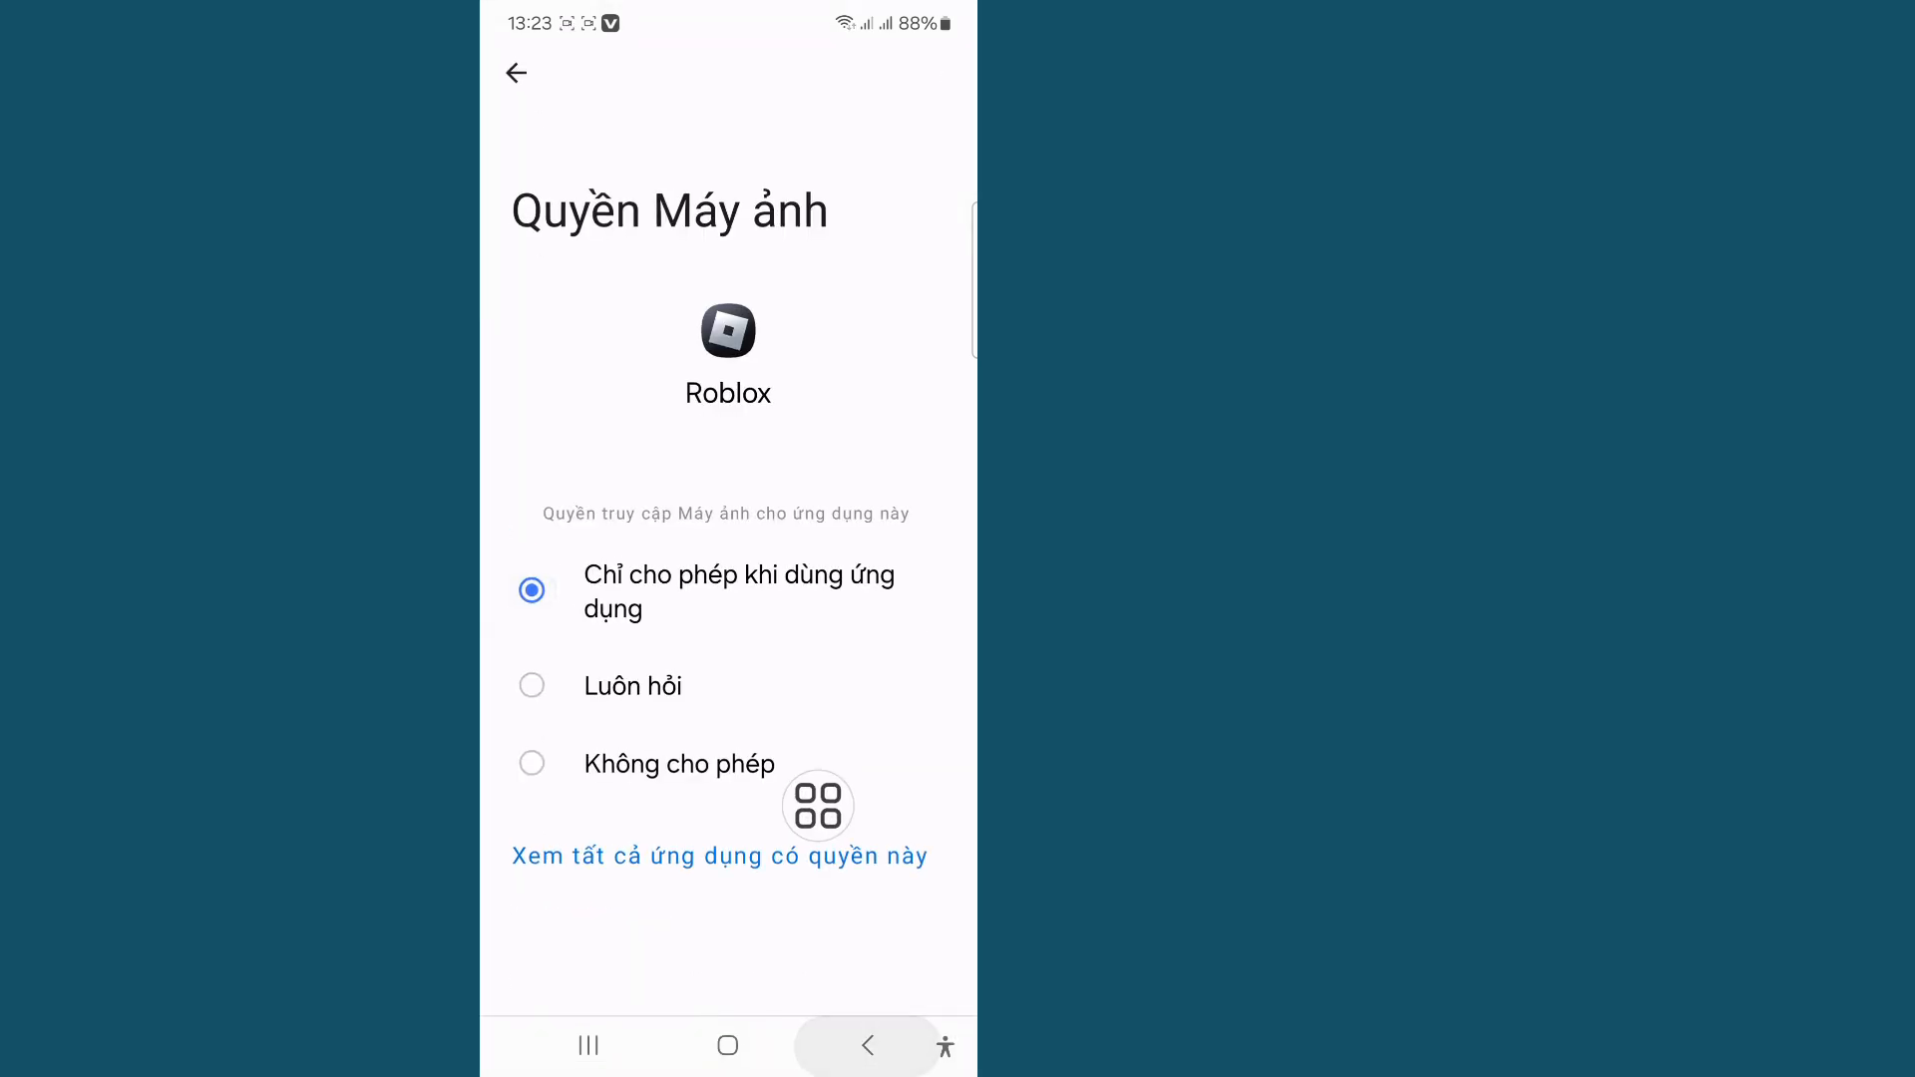
click(868, 1045)
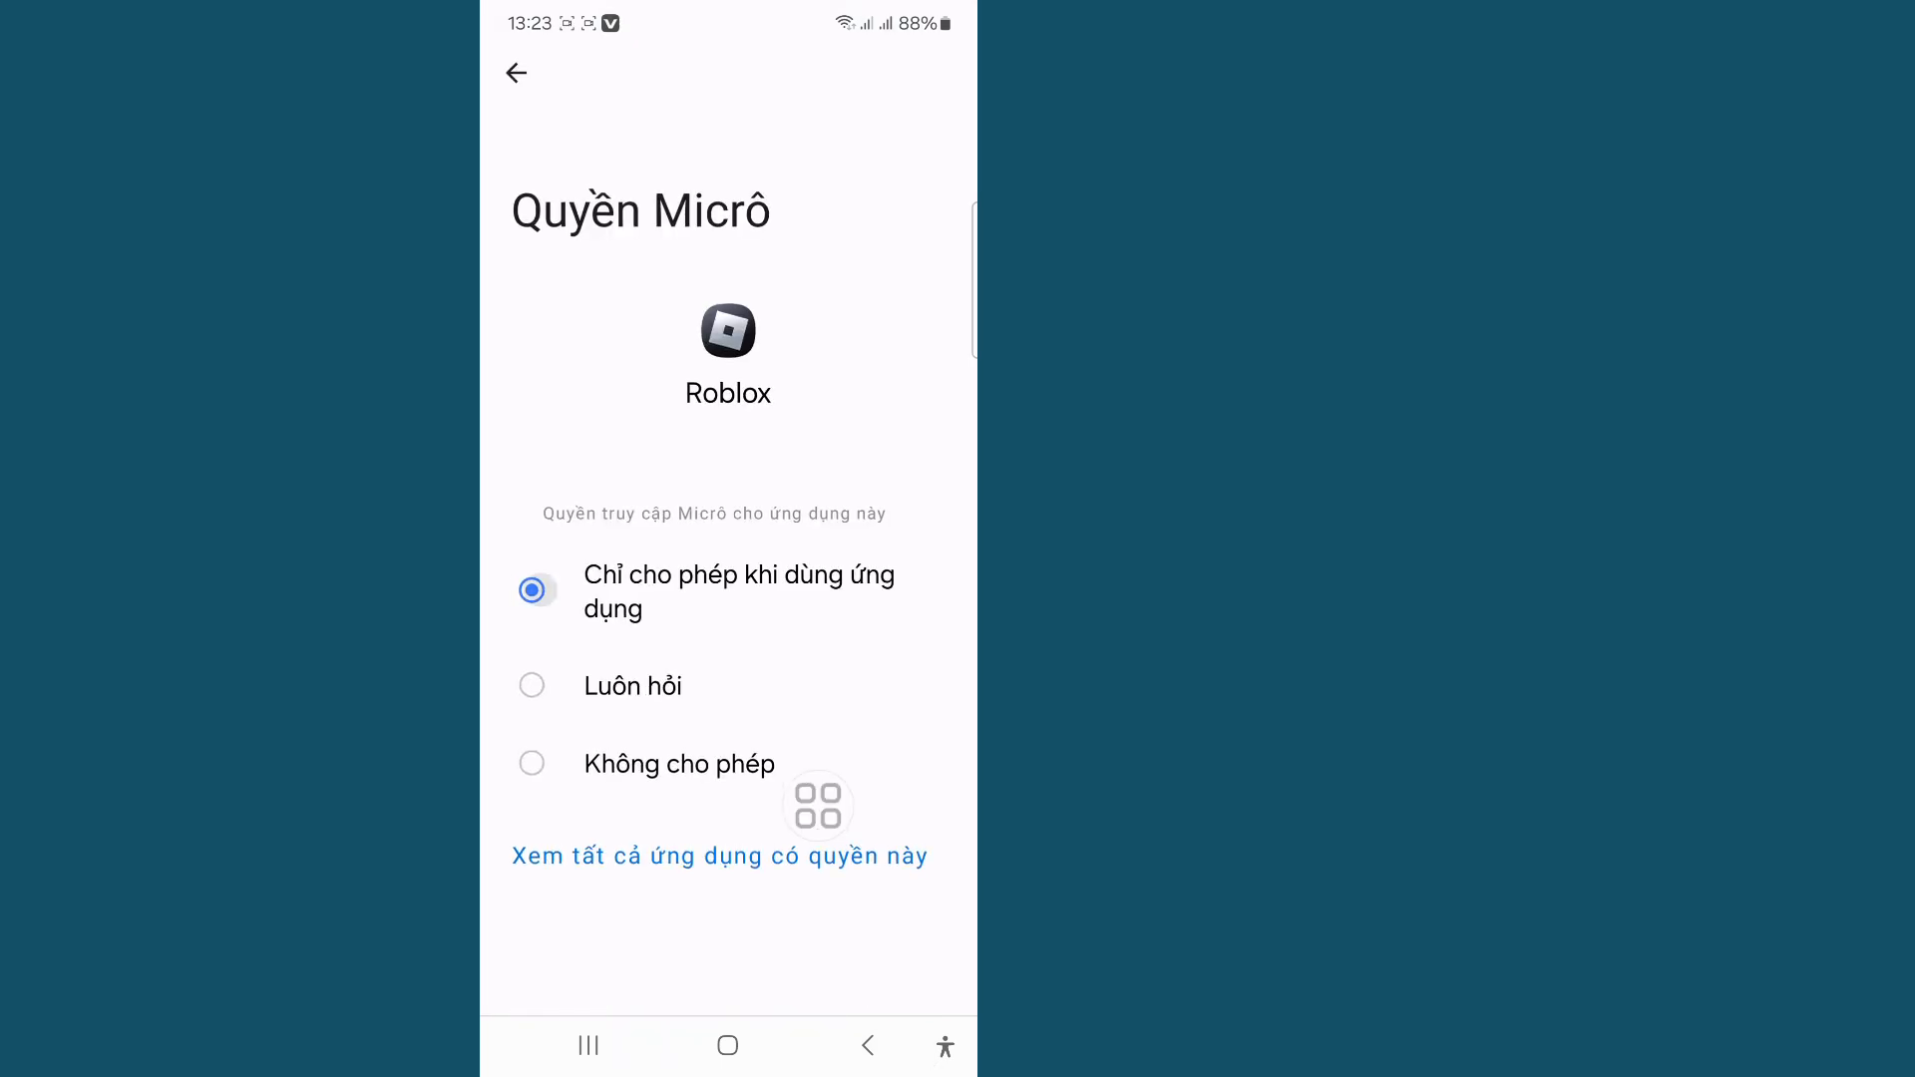
click(514, 74)
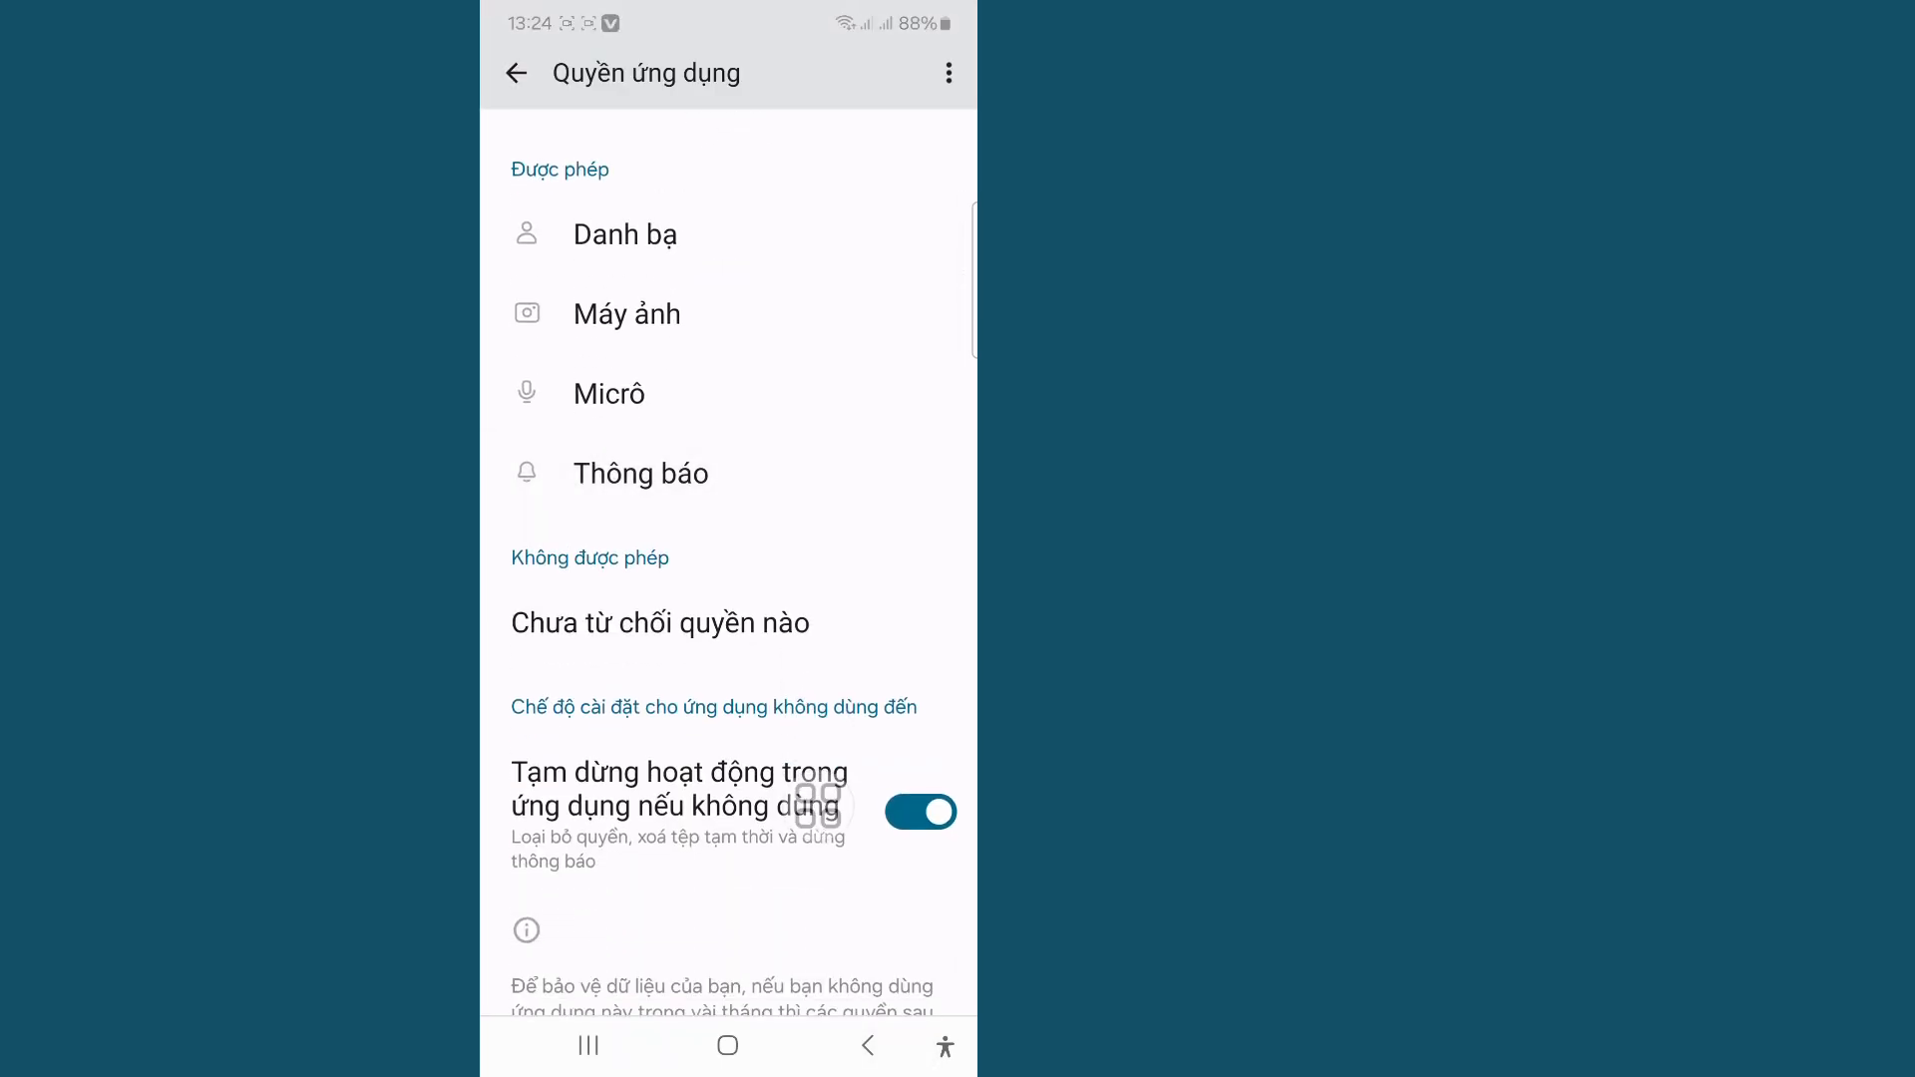
click(640, 473)
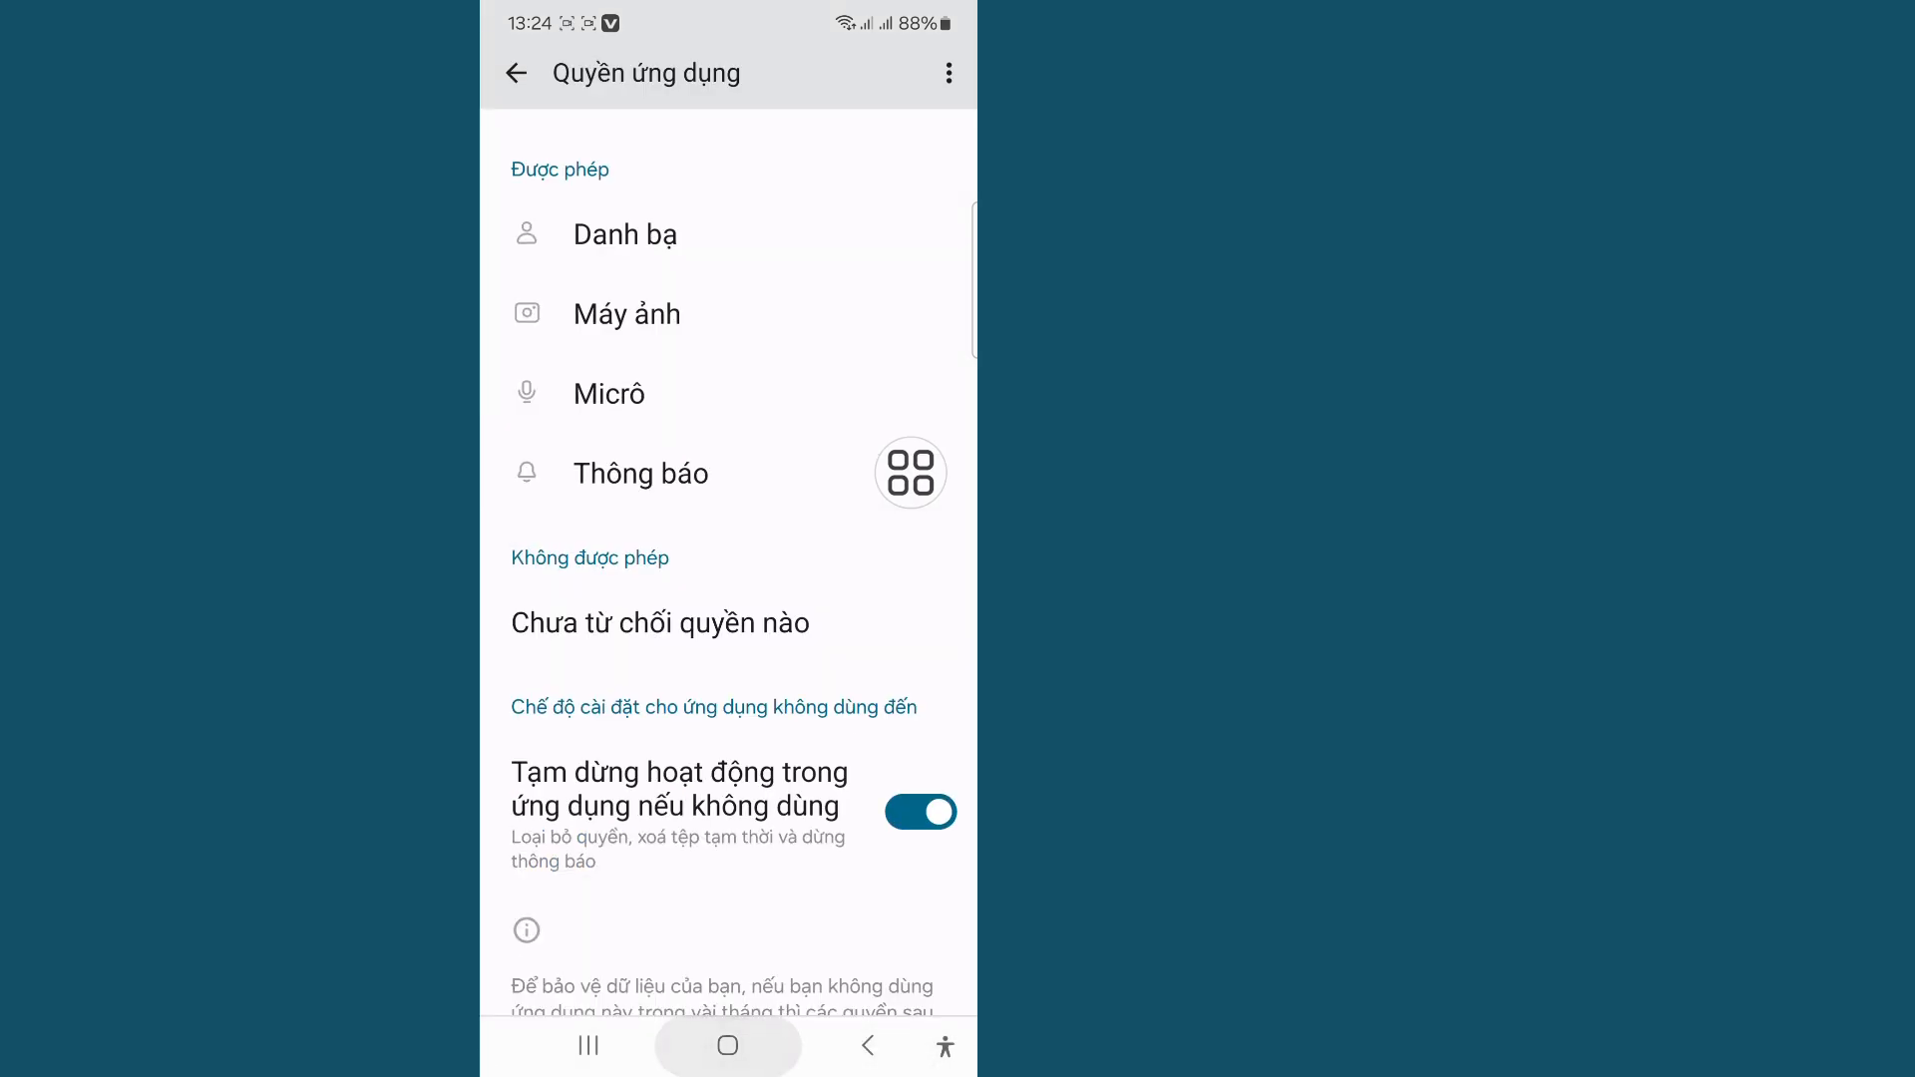
Leave Settings for the home screen and launch the Google Play Store
click(726, 1043)
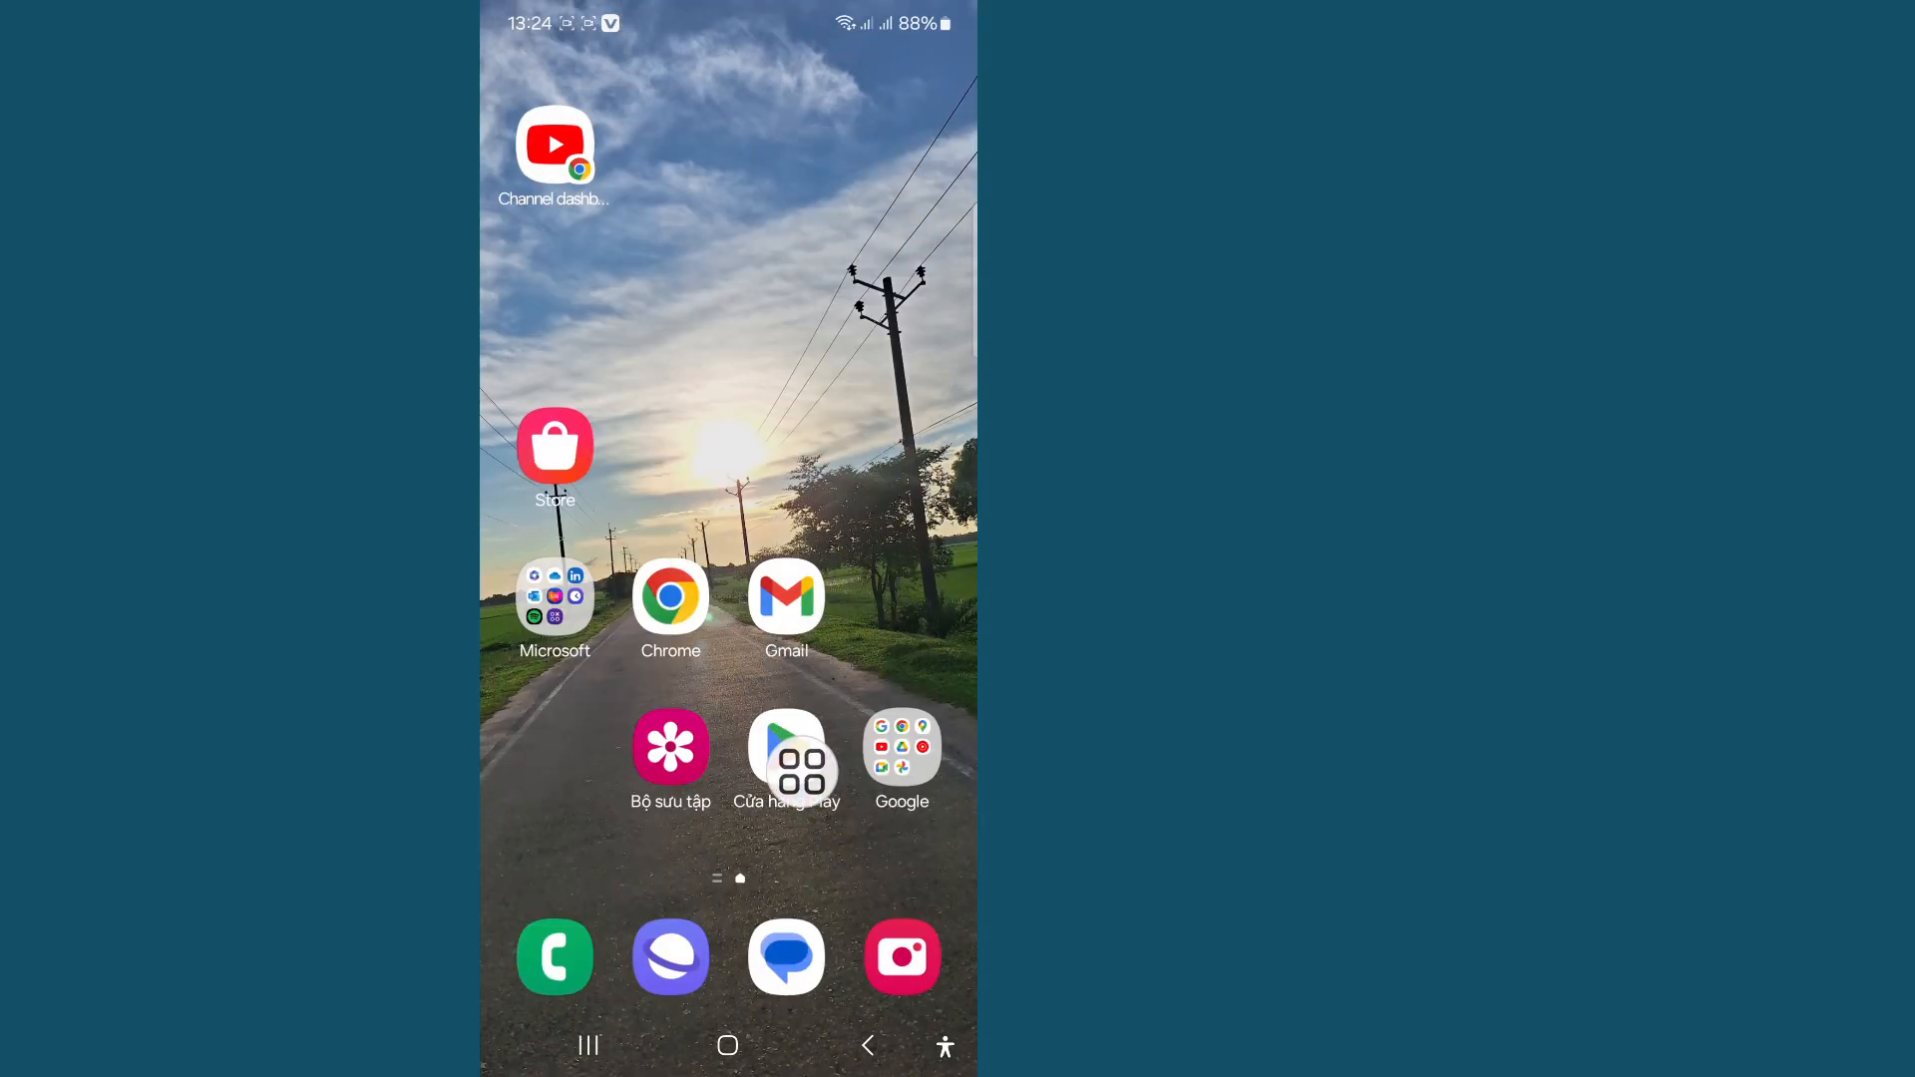
click(785, 746)
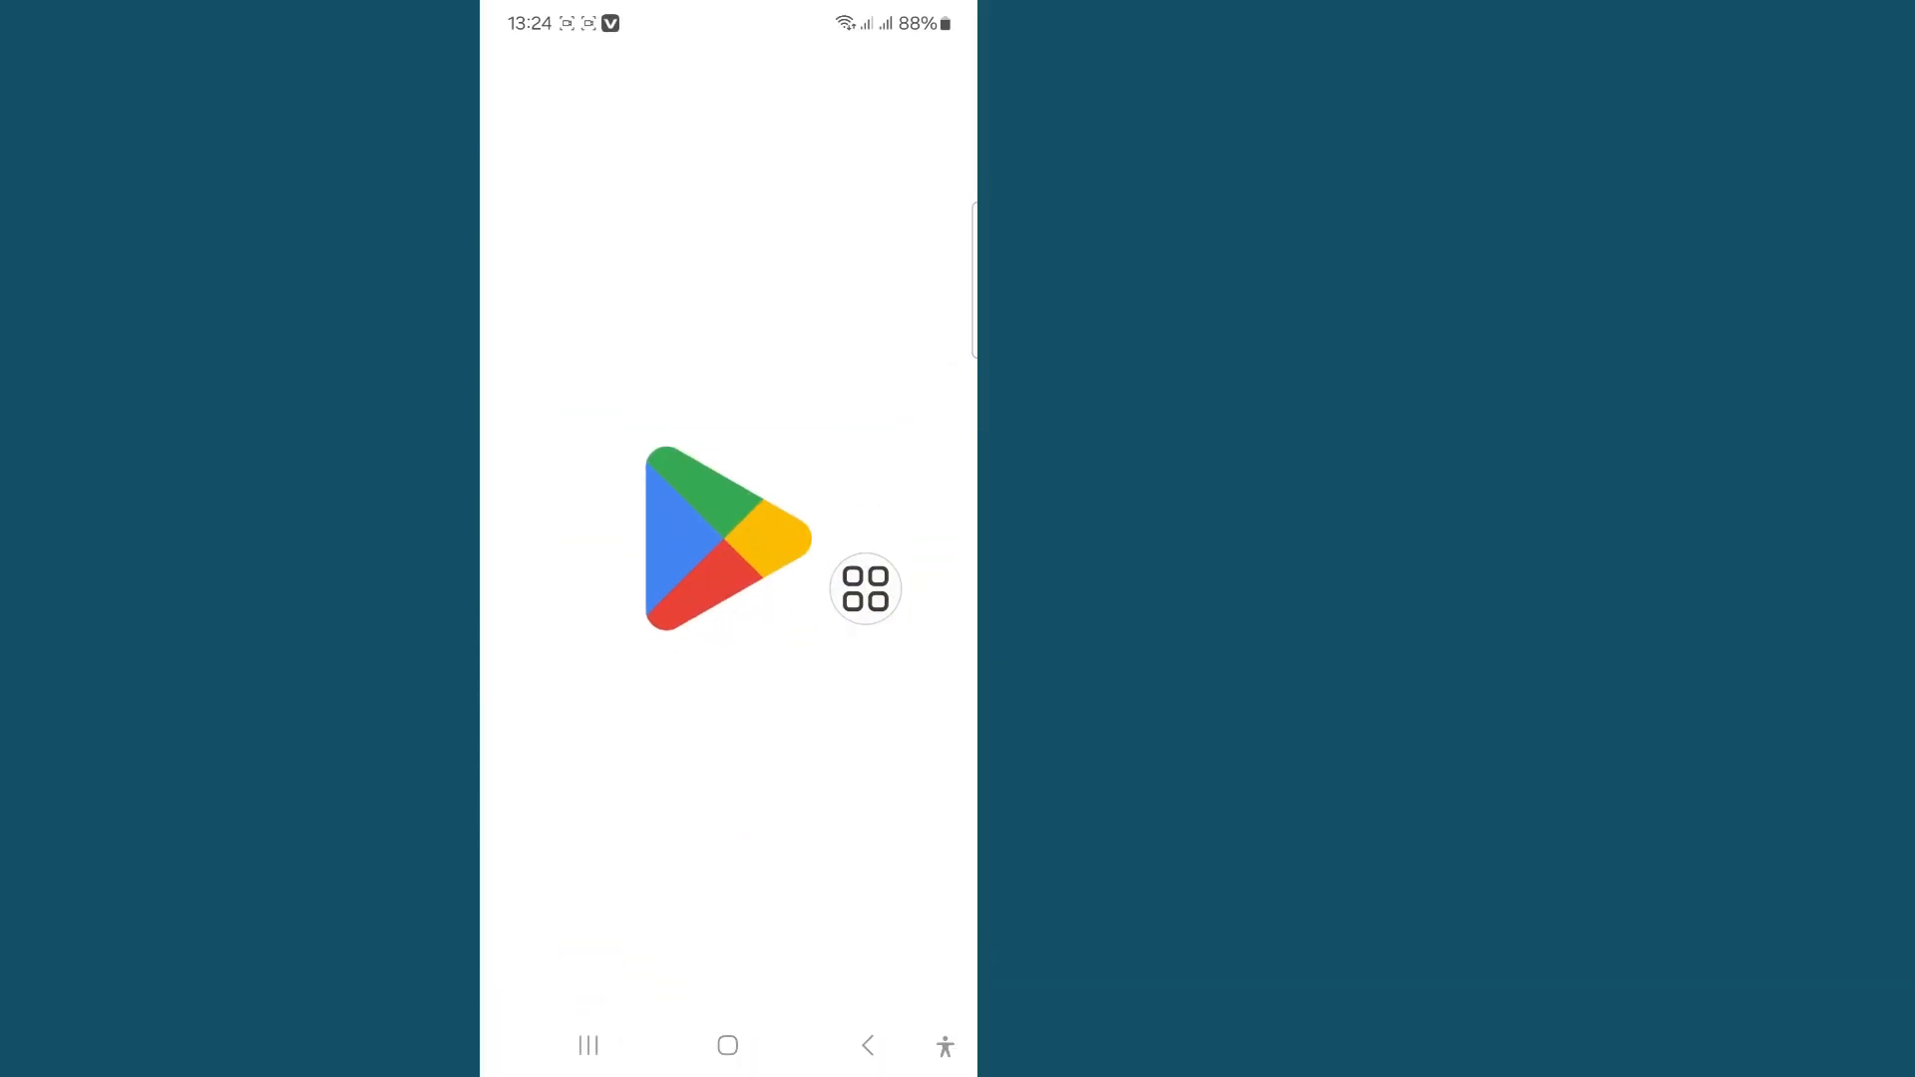
click(726, 540)
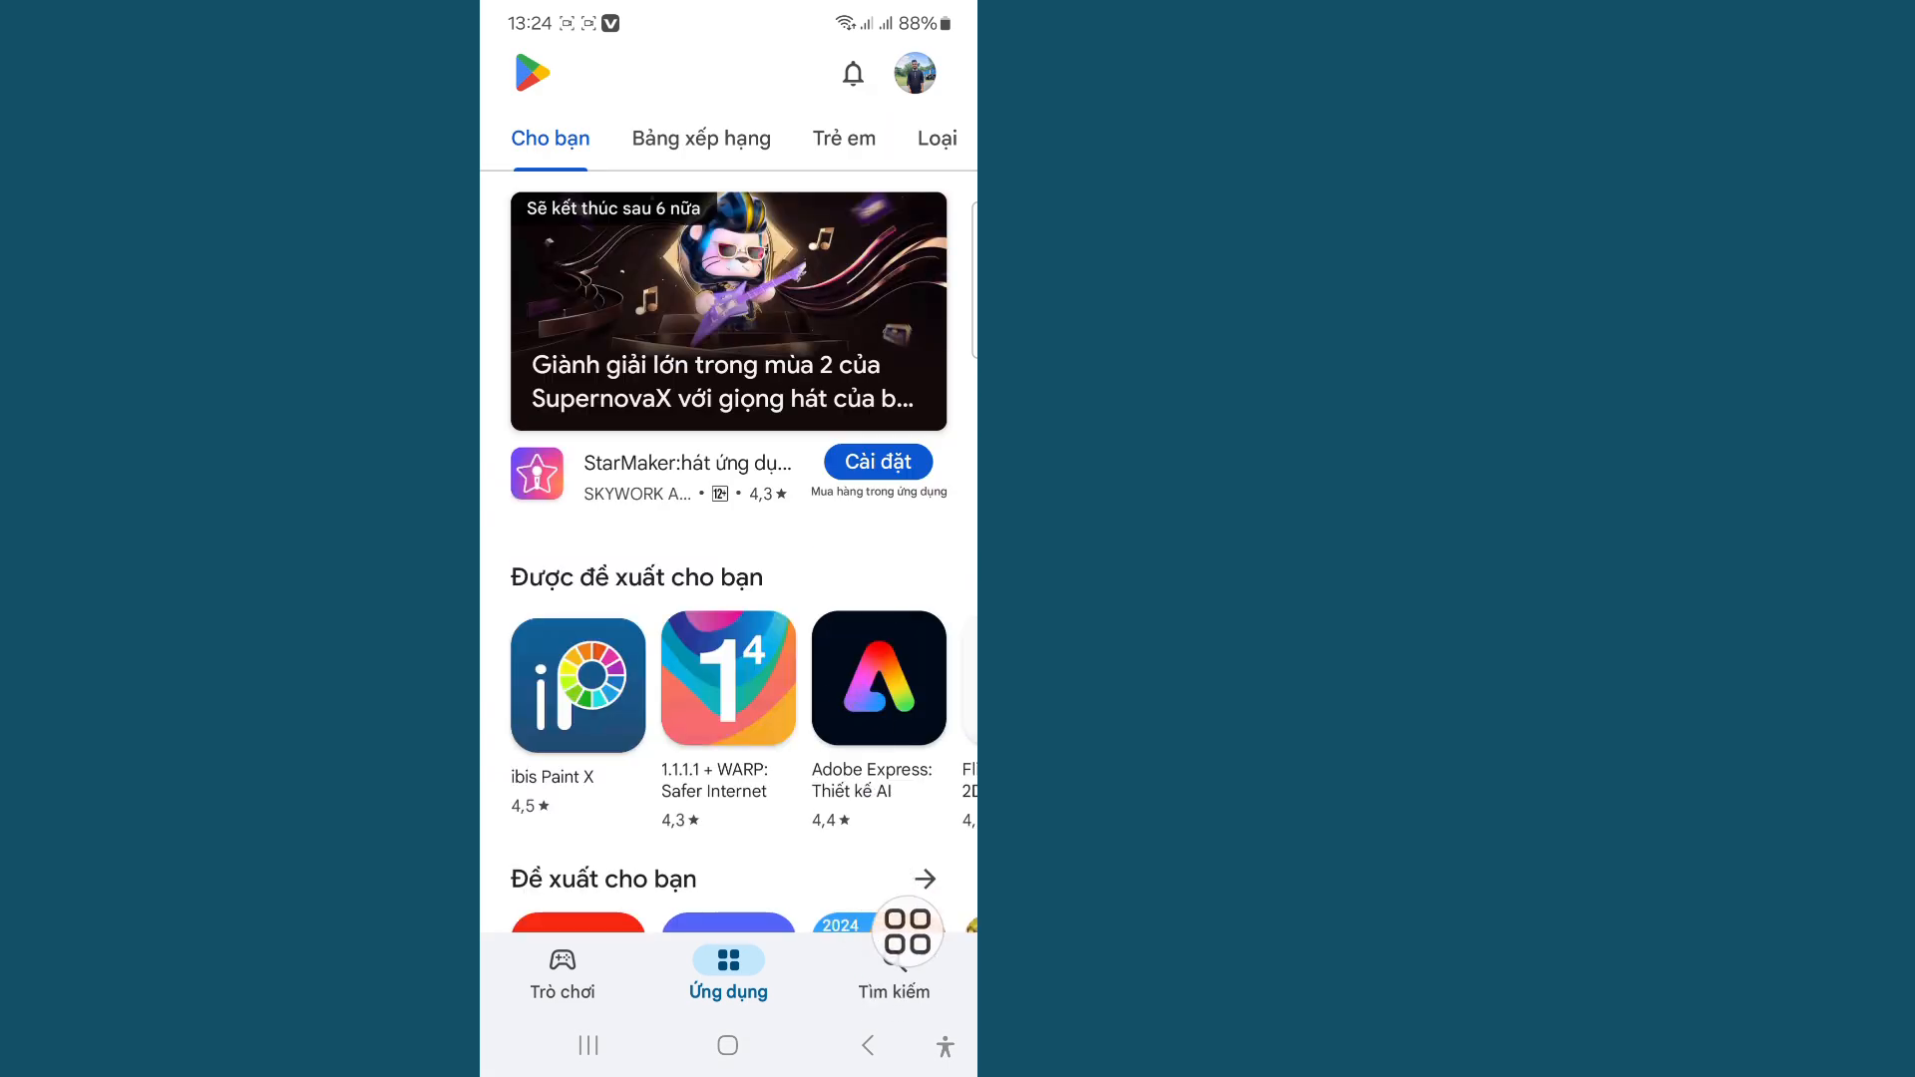
Search the Play Store for 'ro', listing Roblox-related suggestions
click(893, 973)
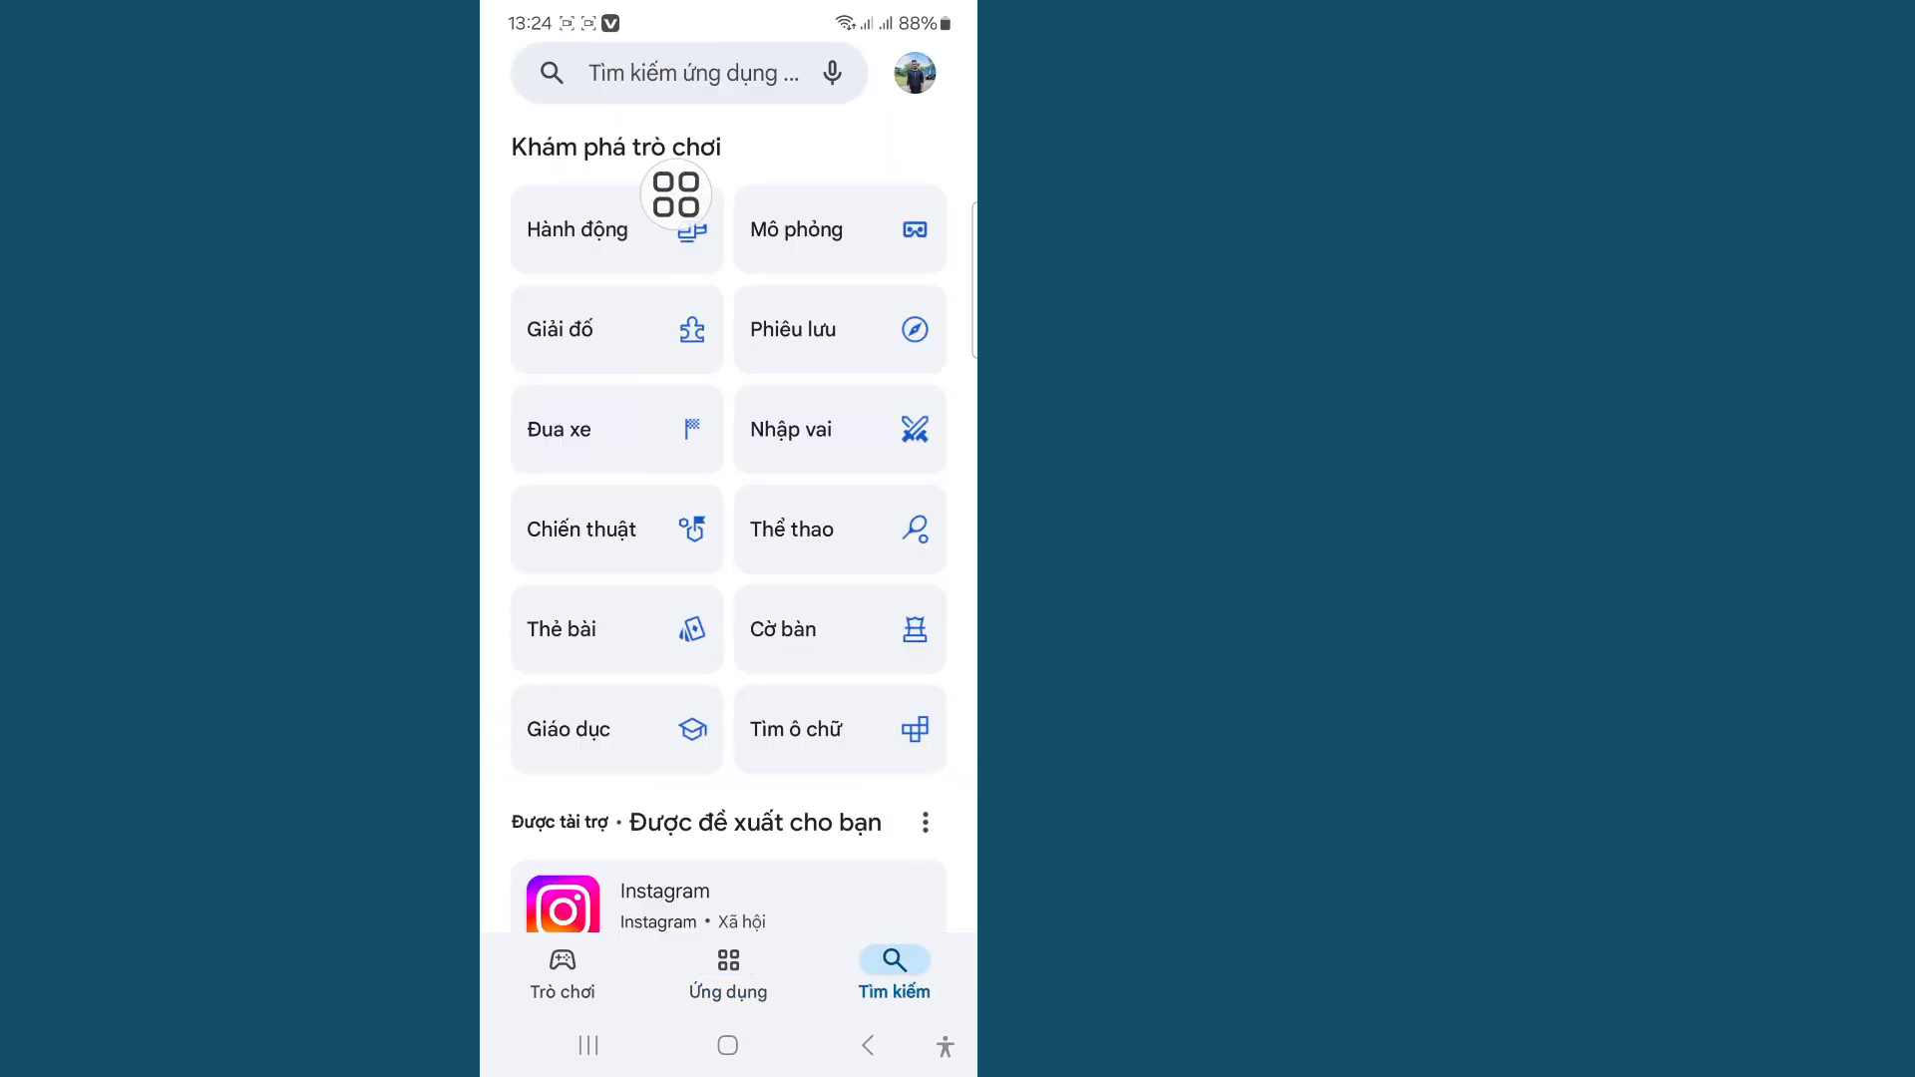
click(690, 72)
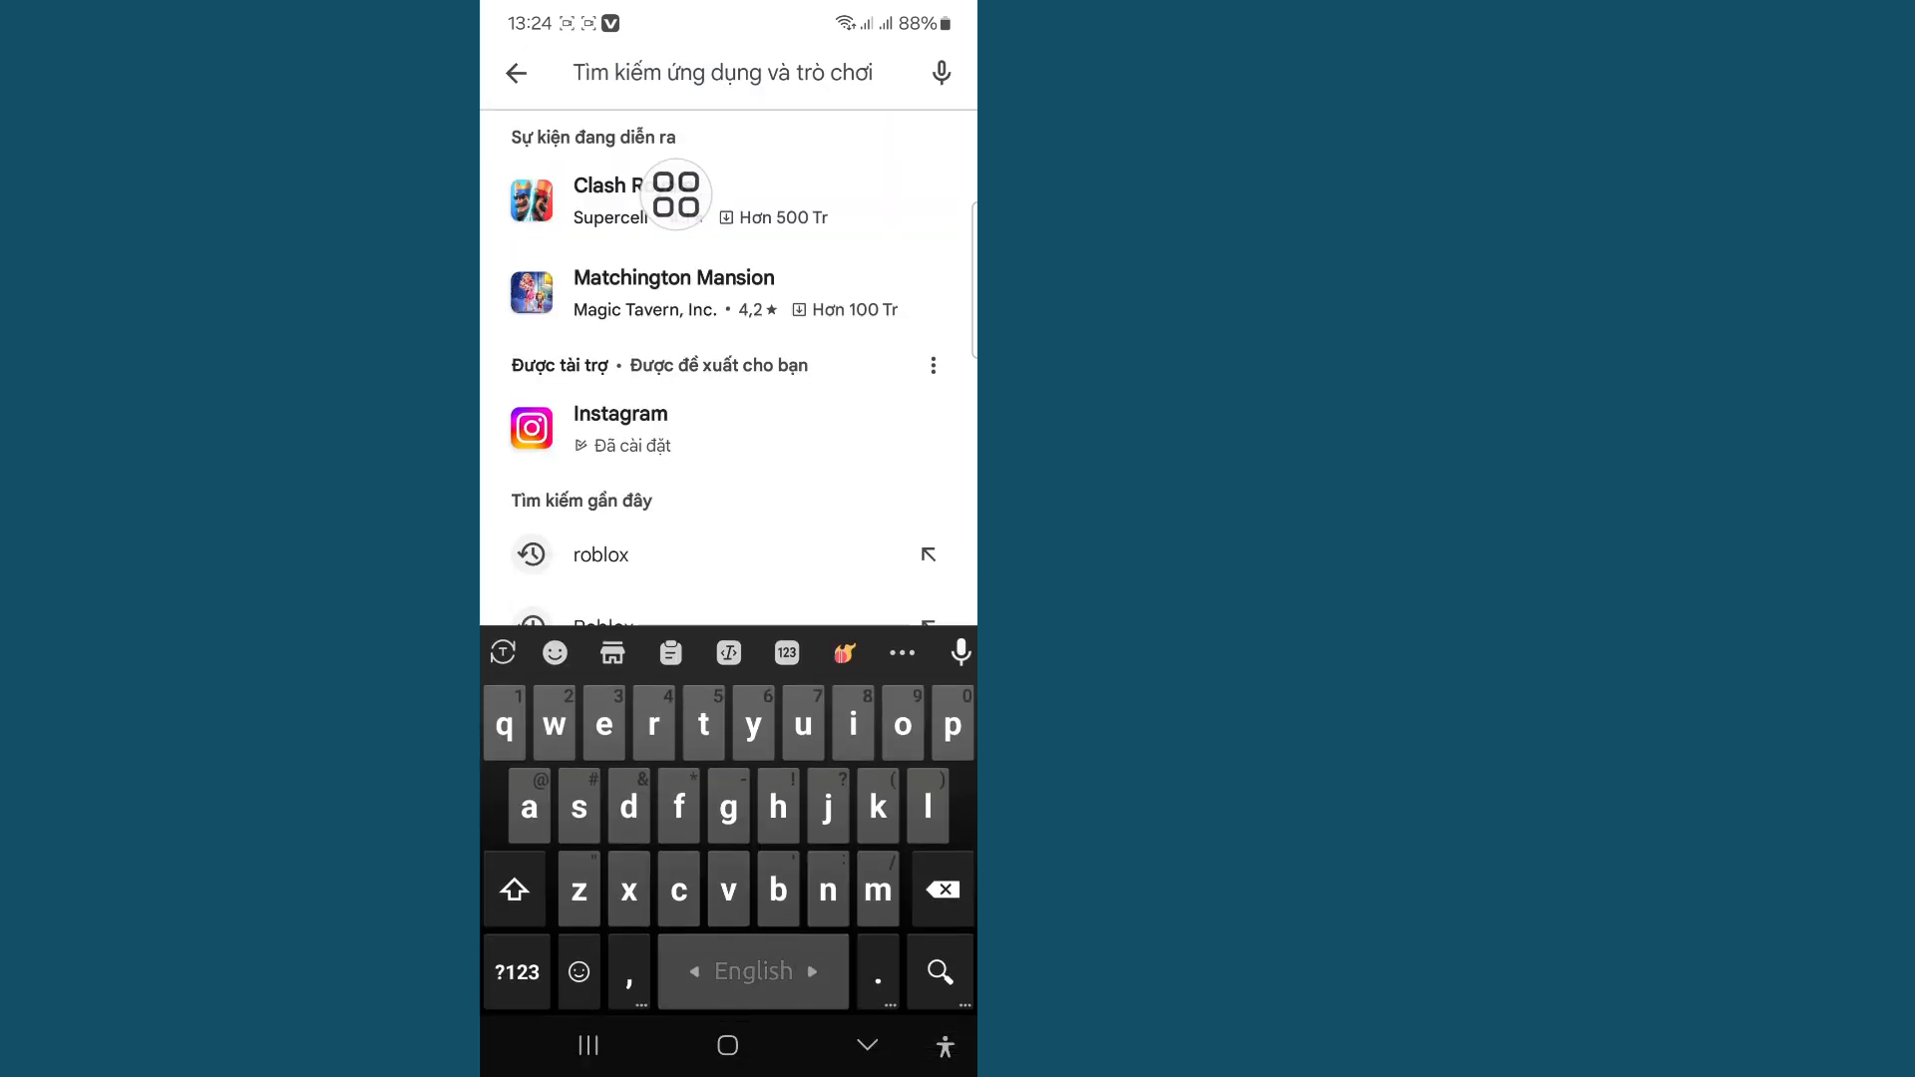
text(ro)
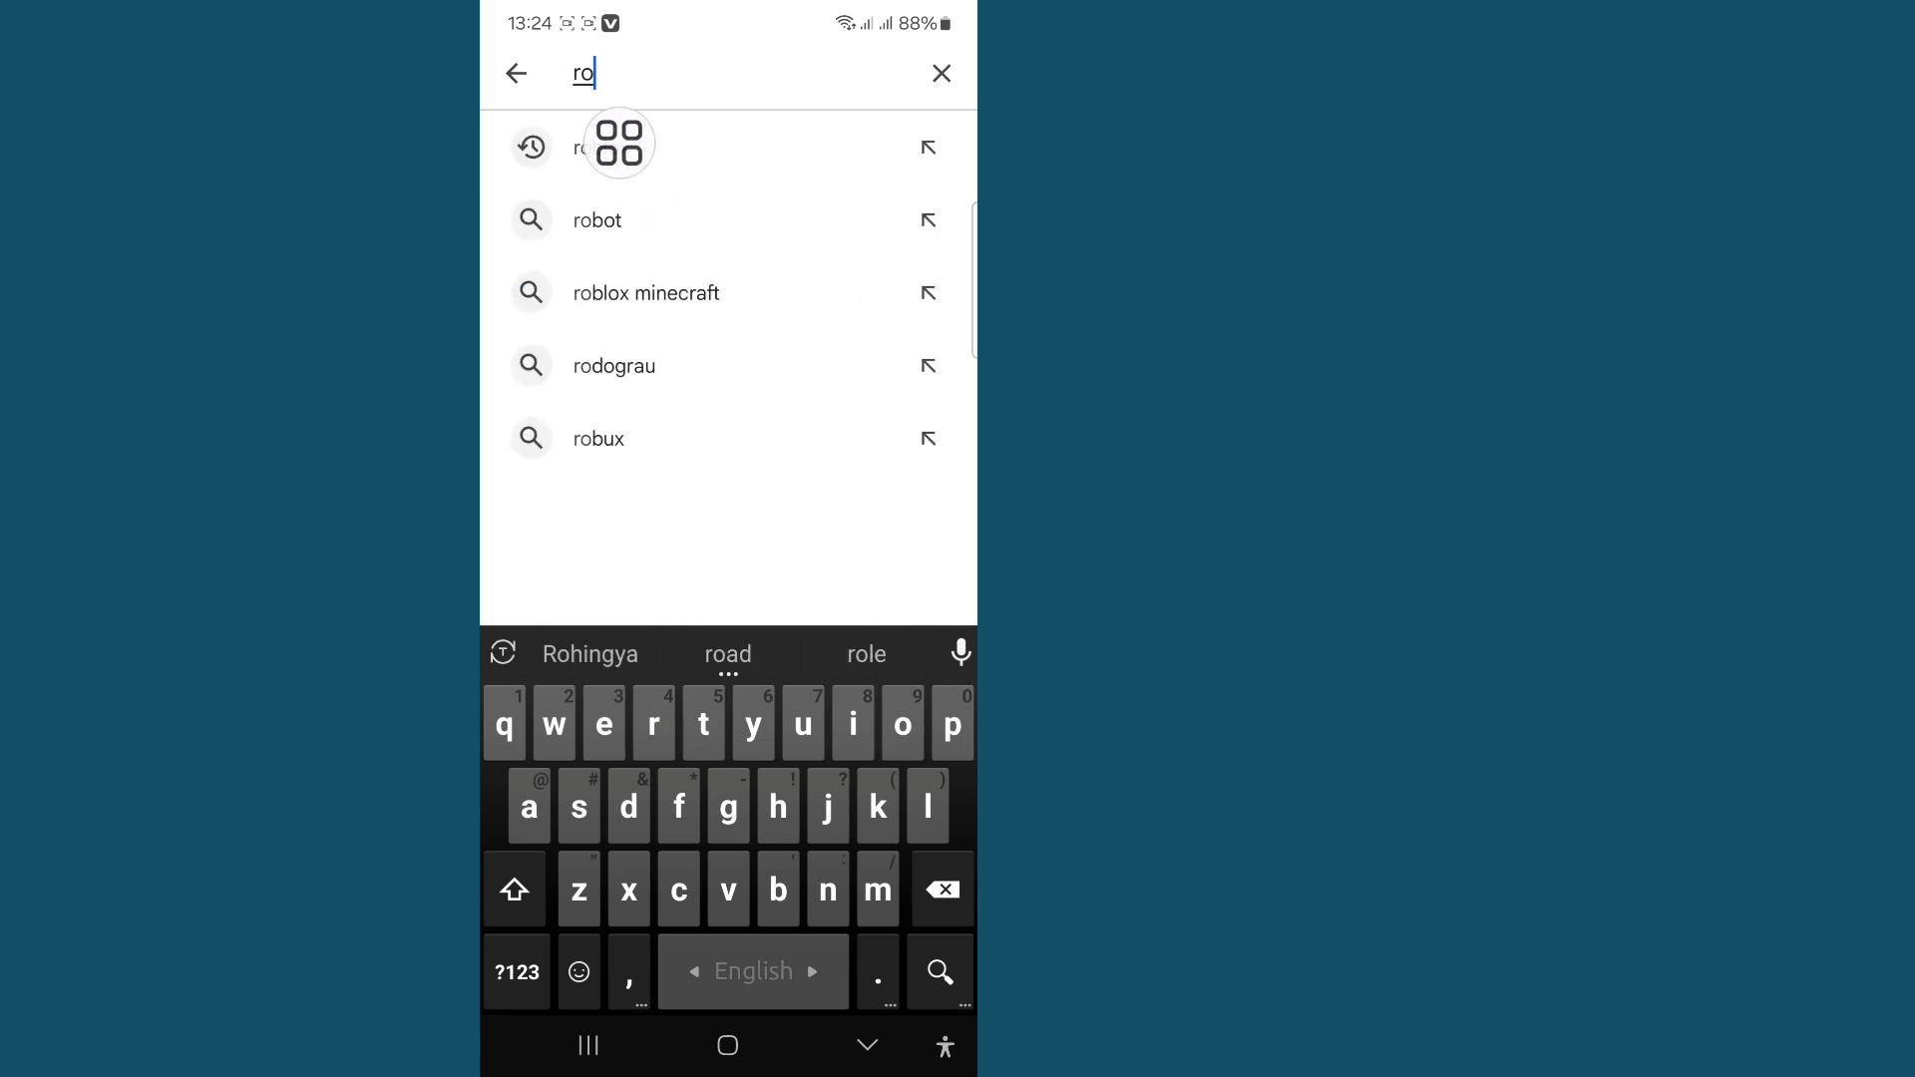